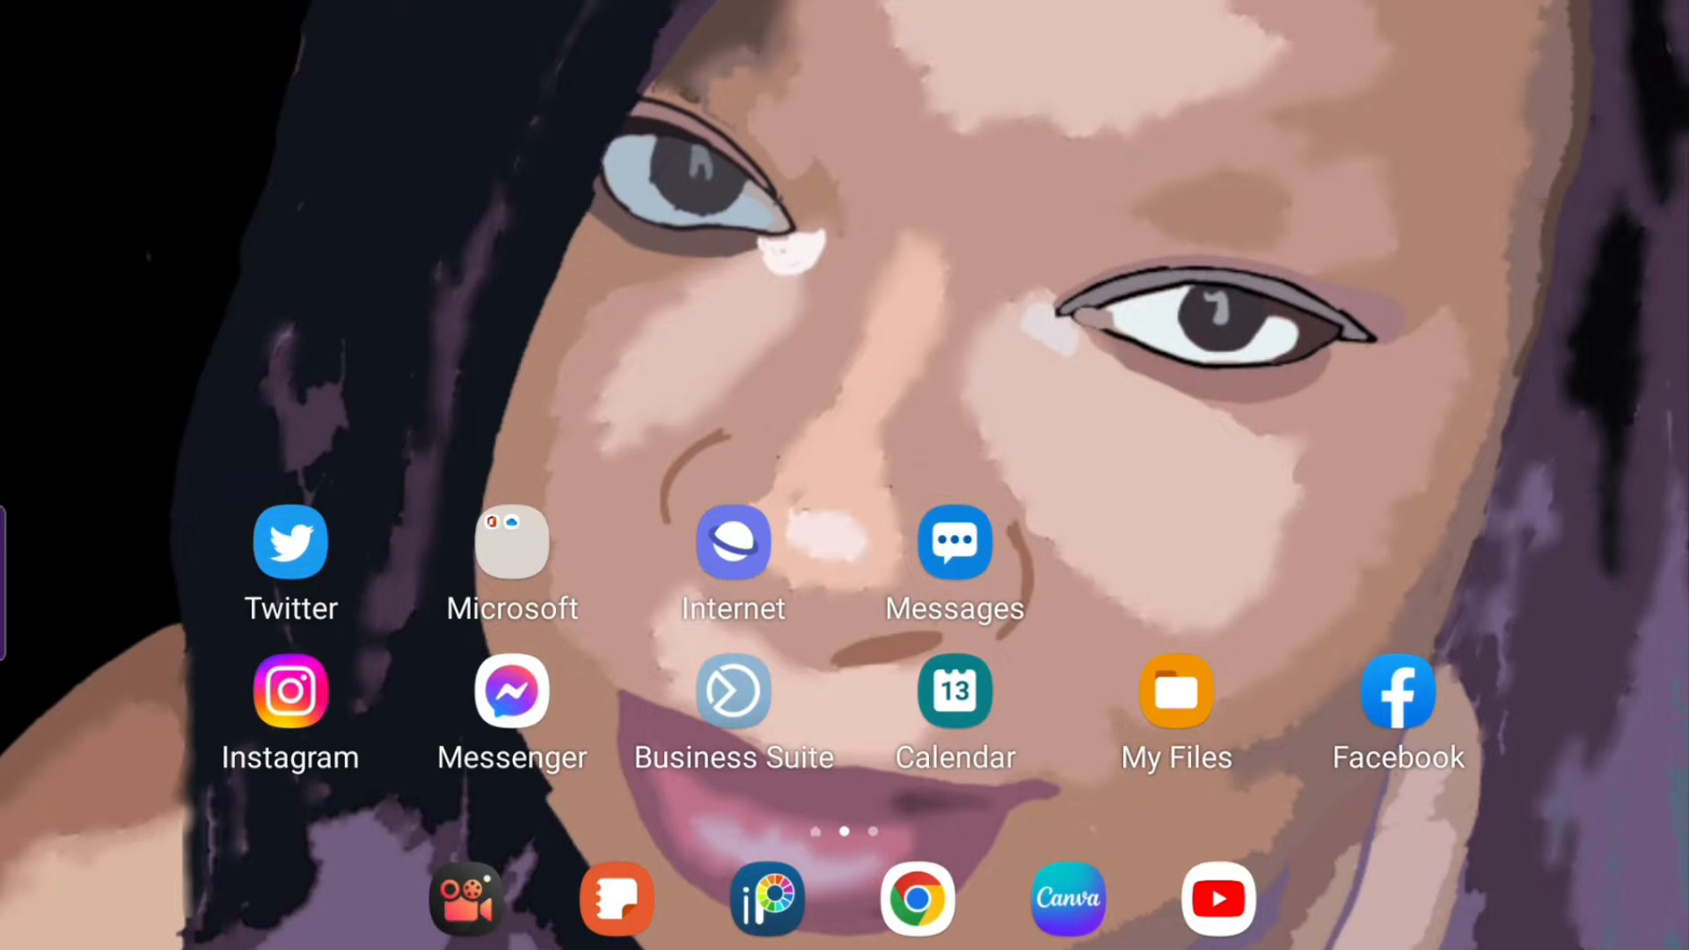
Scroll the Settings categories list down until Accessibility and About tablet appear.
{"action": "scroll", "scroll_direction": "down", "scroll_amount": 3}
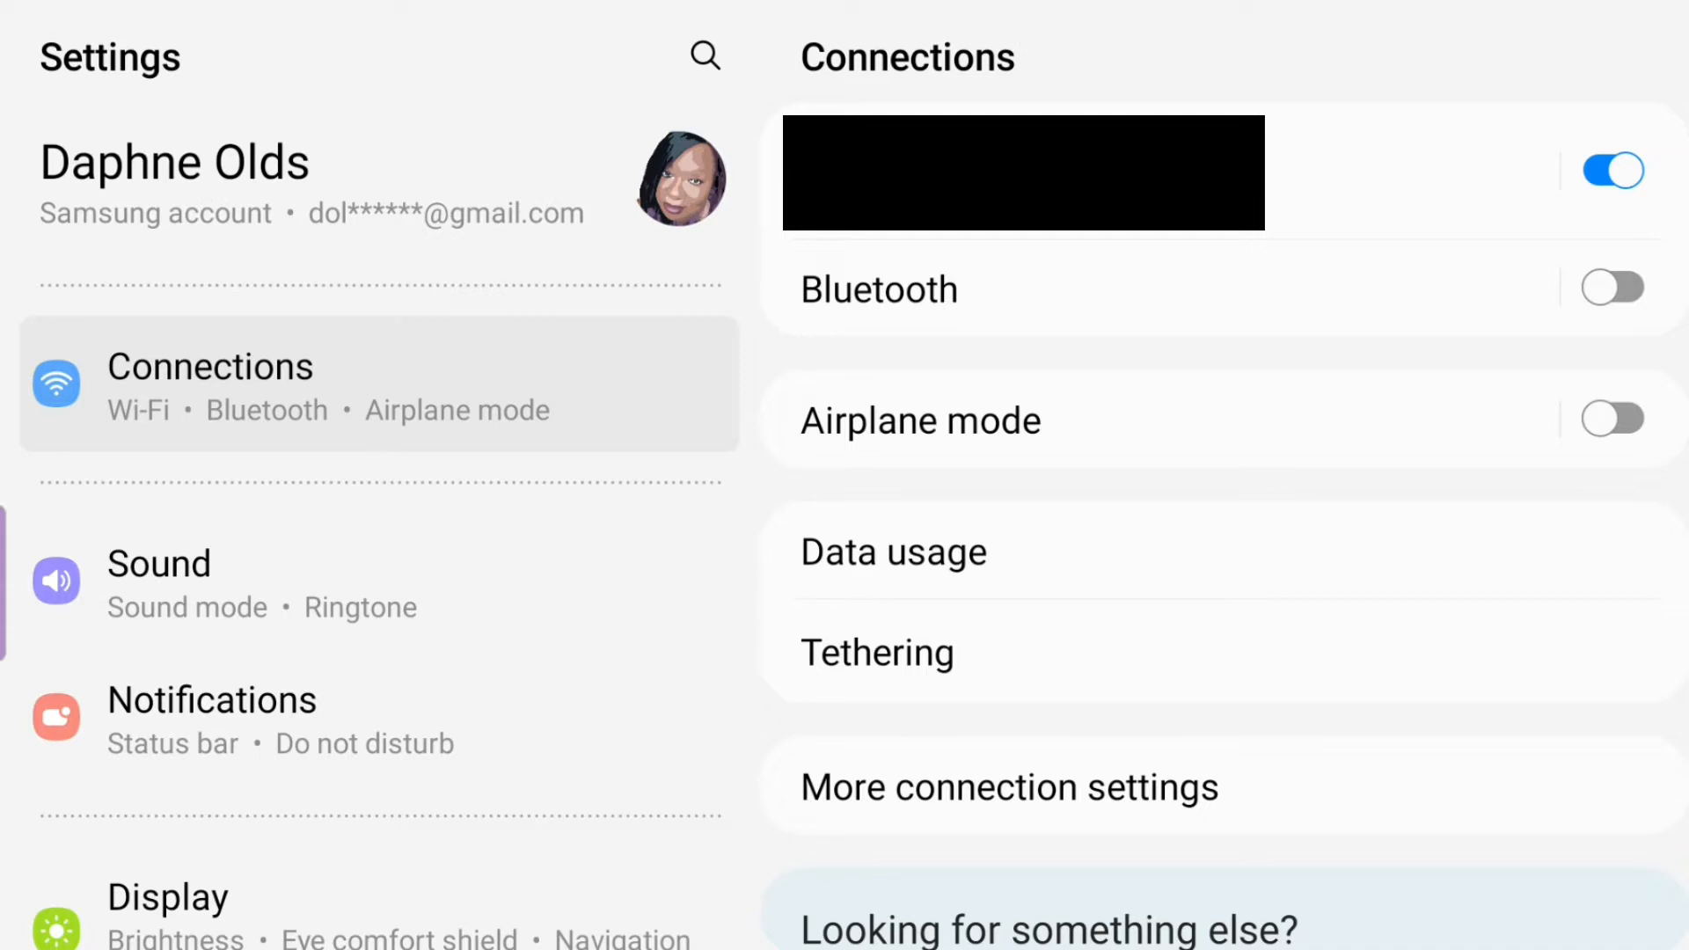
{"action": "scroll", "scroll_direction": "down", "scroll_amount": 3}
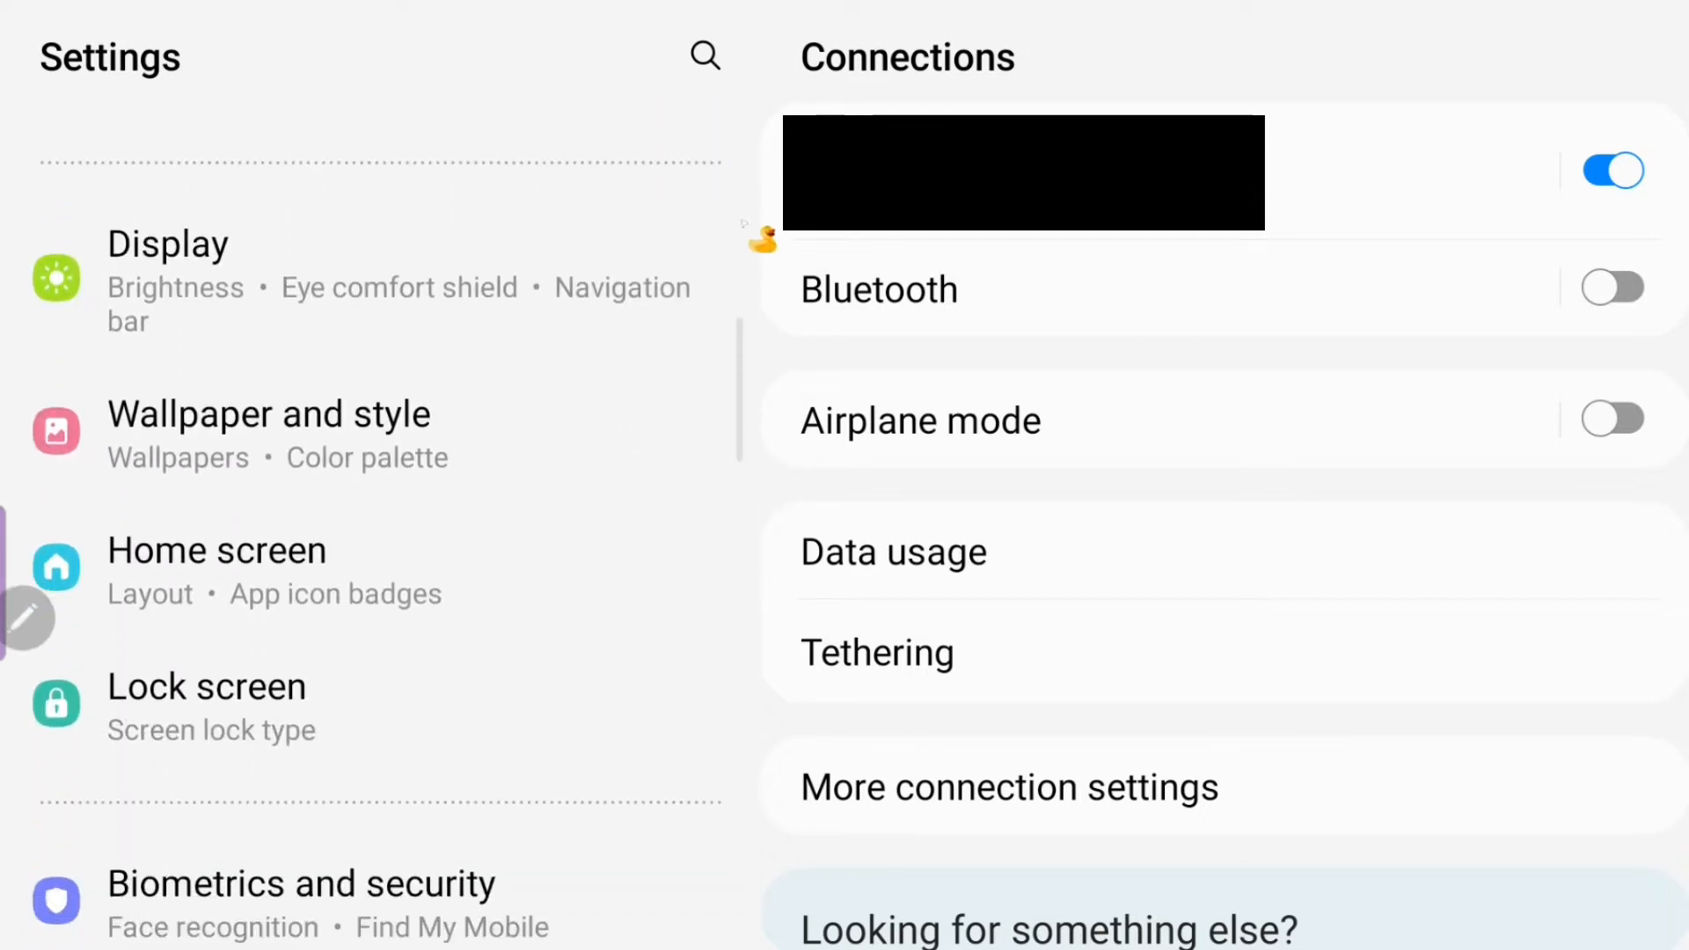
{"action": "scroll", "scroll_direction": "down", "scroll_amount": 3}
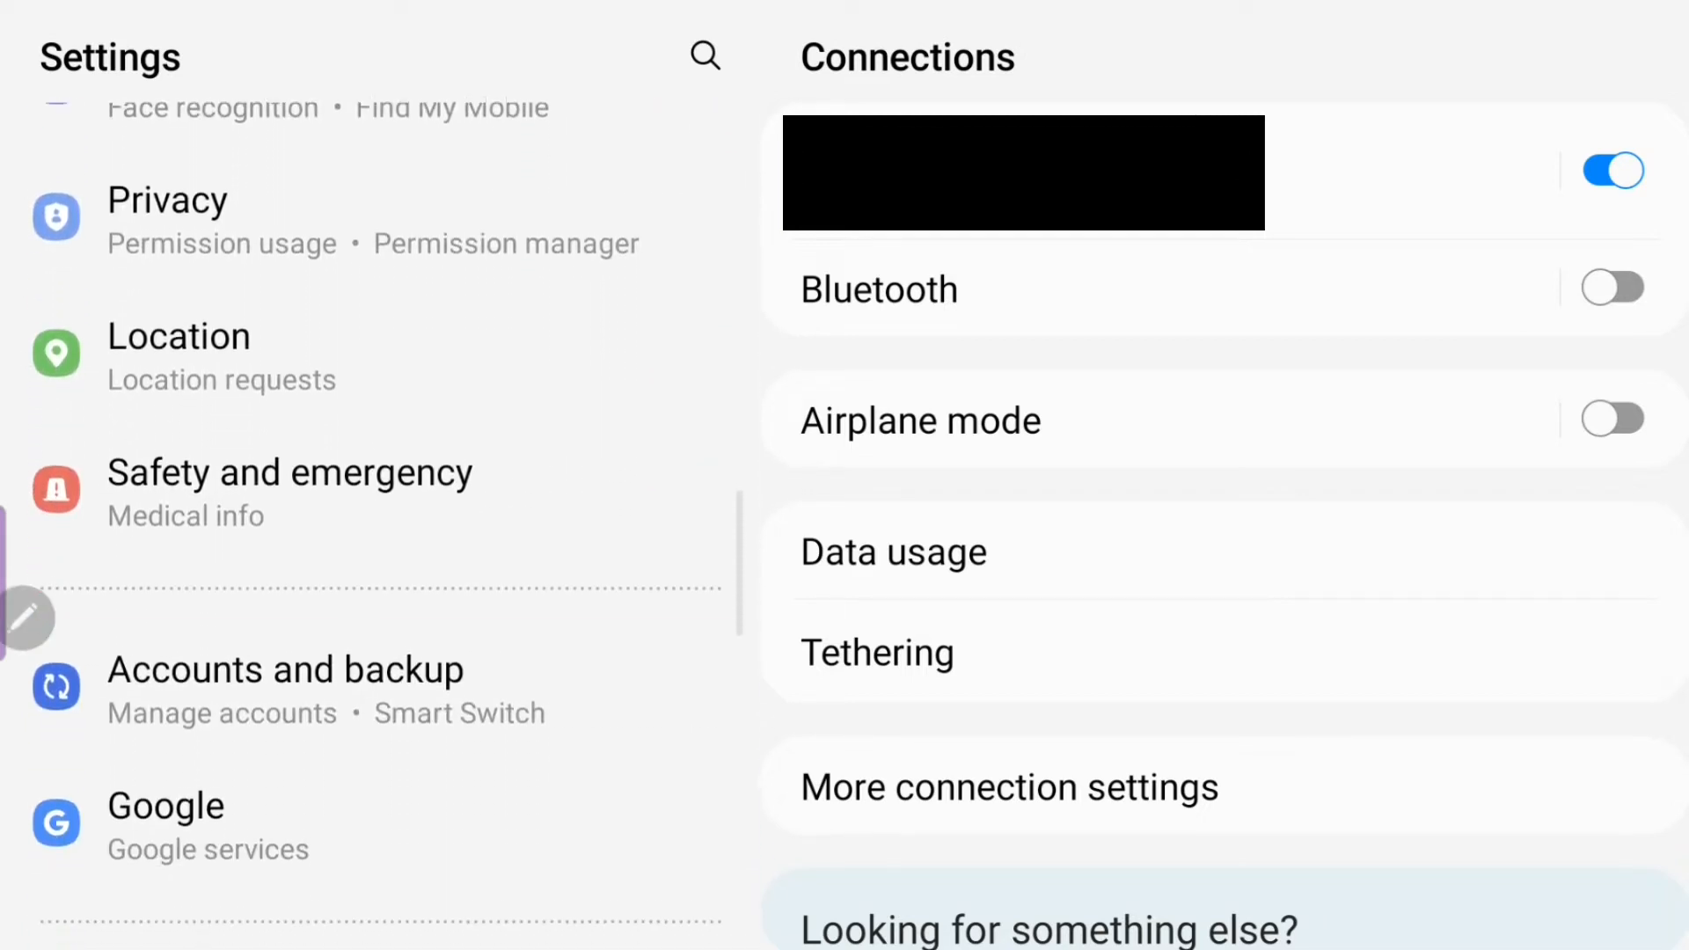
{"action": "scroll", "scroll_direction": "down", "scroll_amount": 3}
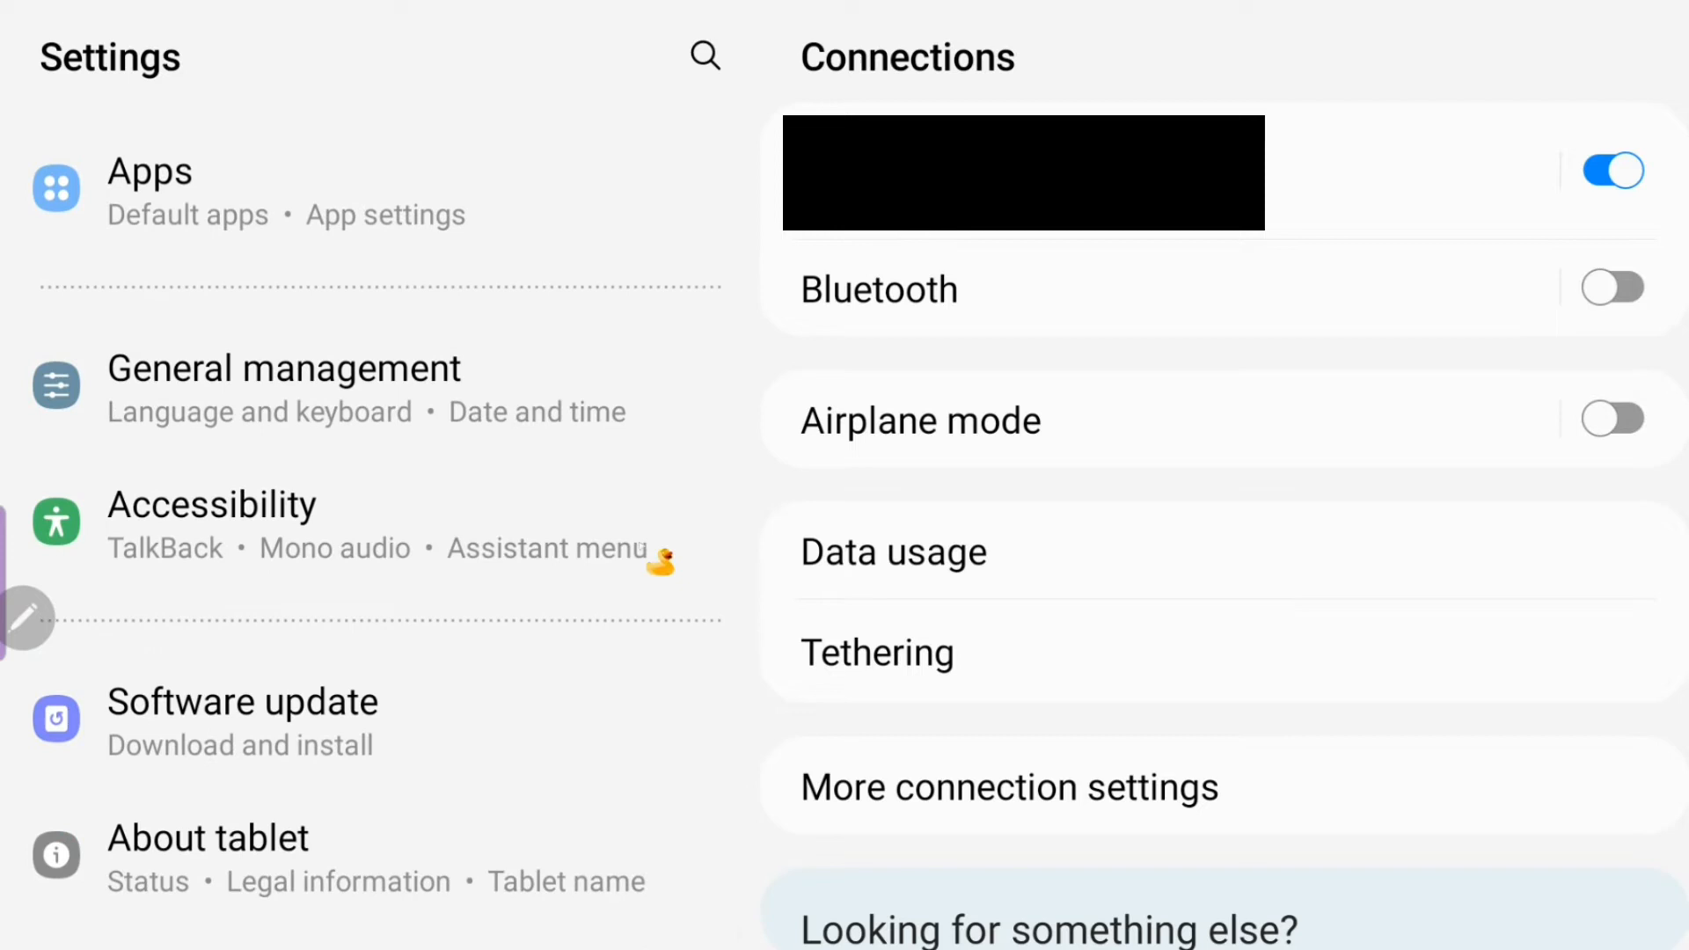
Turn on Assistant menu under Accessibility > Interaction and dexterity and allow full control.
{"action": "left_click", "coordinate": [212, 503]}
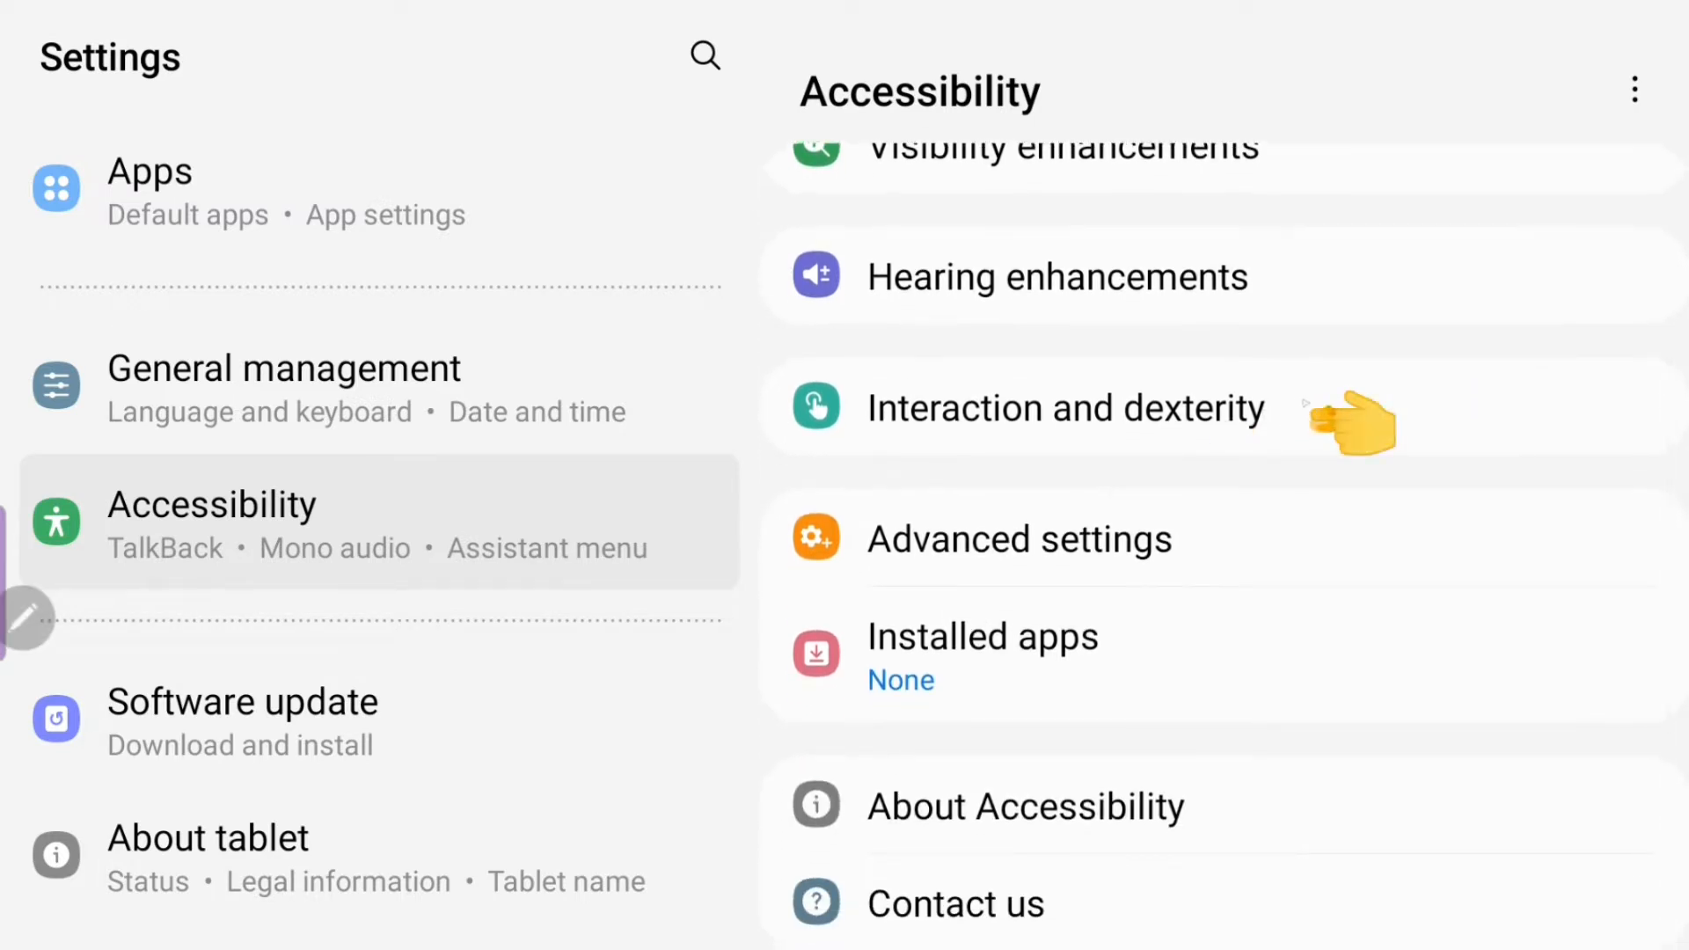
{"action": "left_click", "coordinate": [1065, 408]}
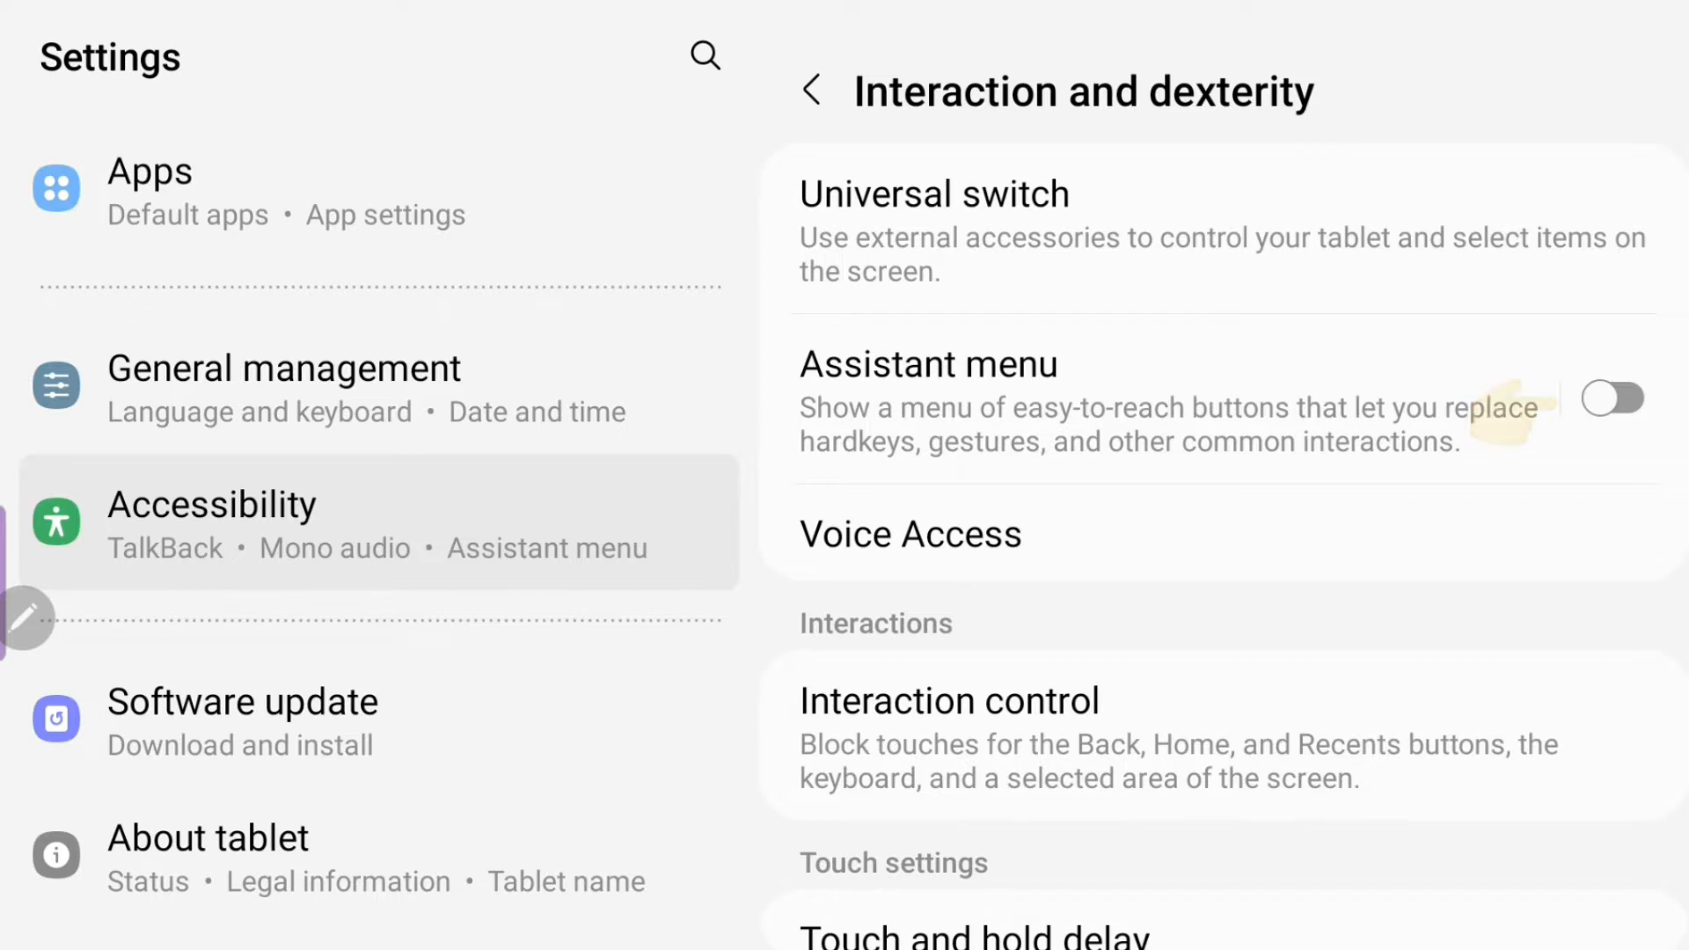
{"action": "left_click", "coordinate": [1613, 400]}
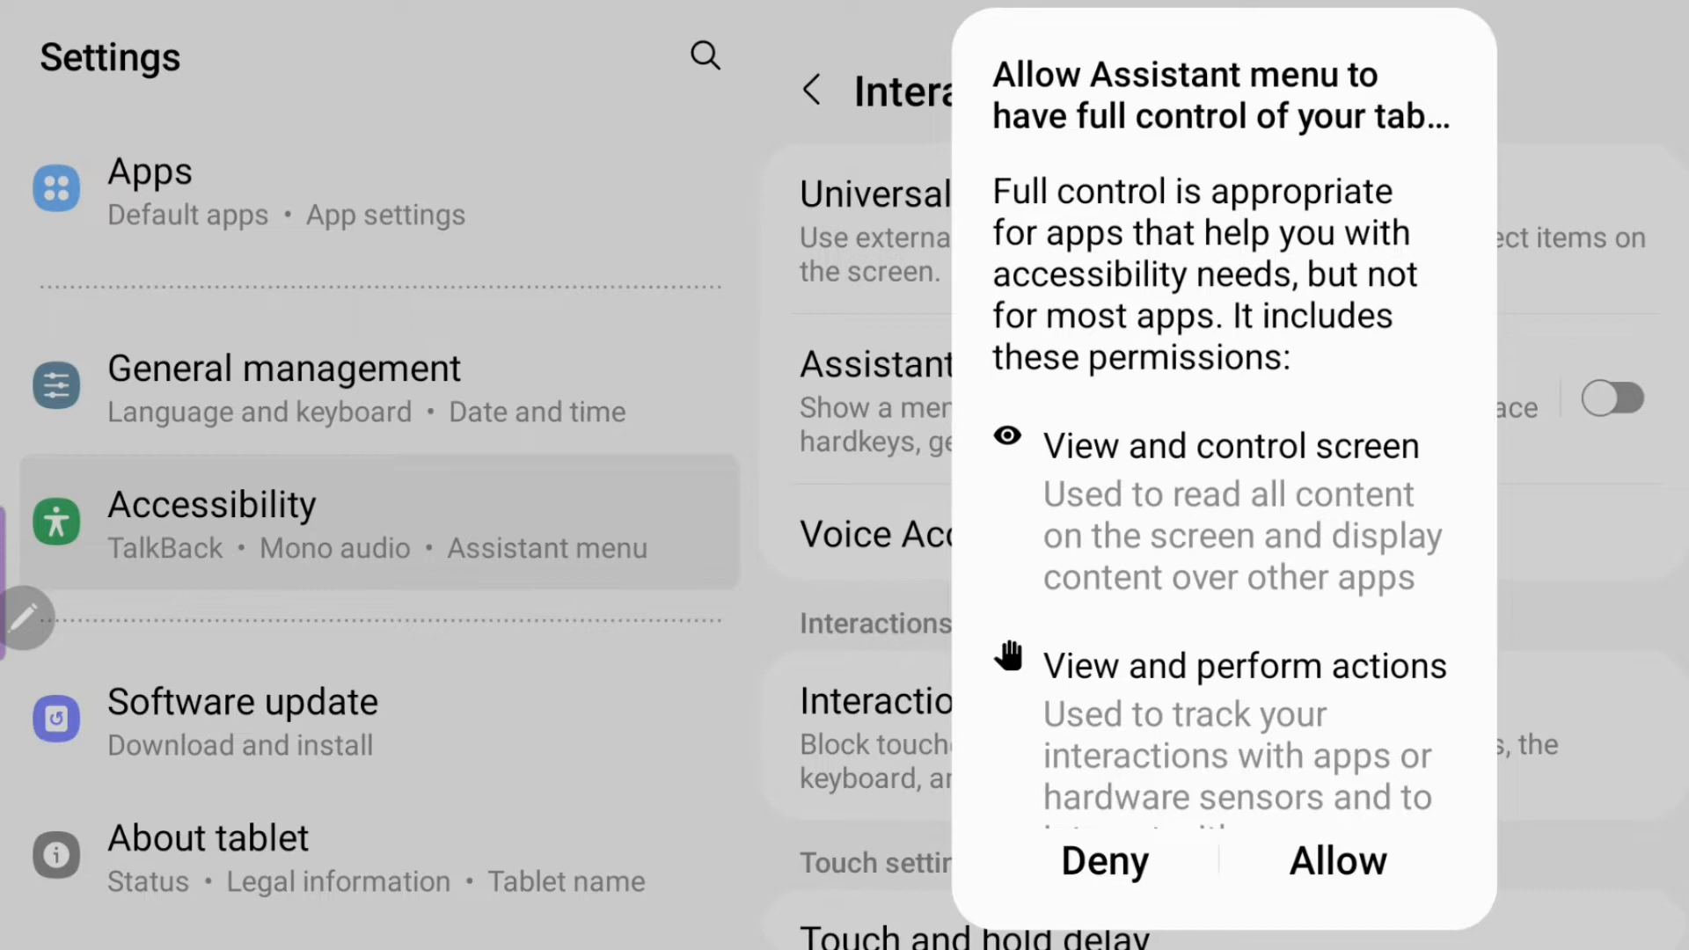
{"action": "left_click", "coordinate": [1338, 861]}
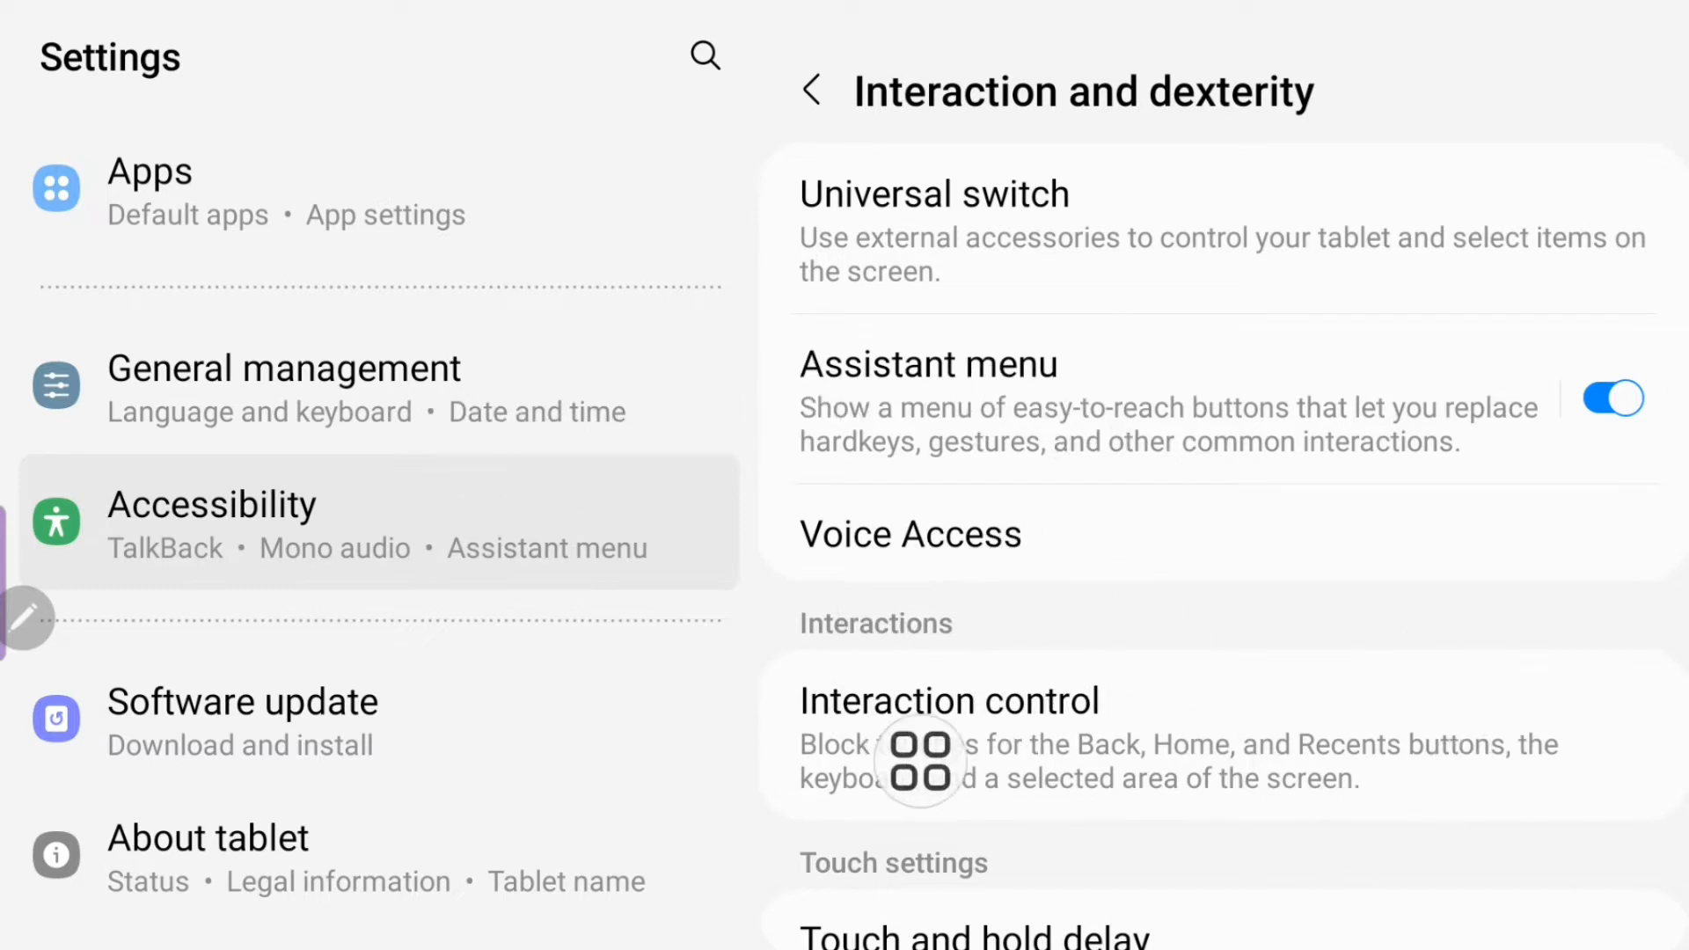
Return home, drag the floating Assistant button higher, and open the Assistant menu settings.
{"action": "left_click", "coordinate": [811, 90]}
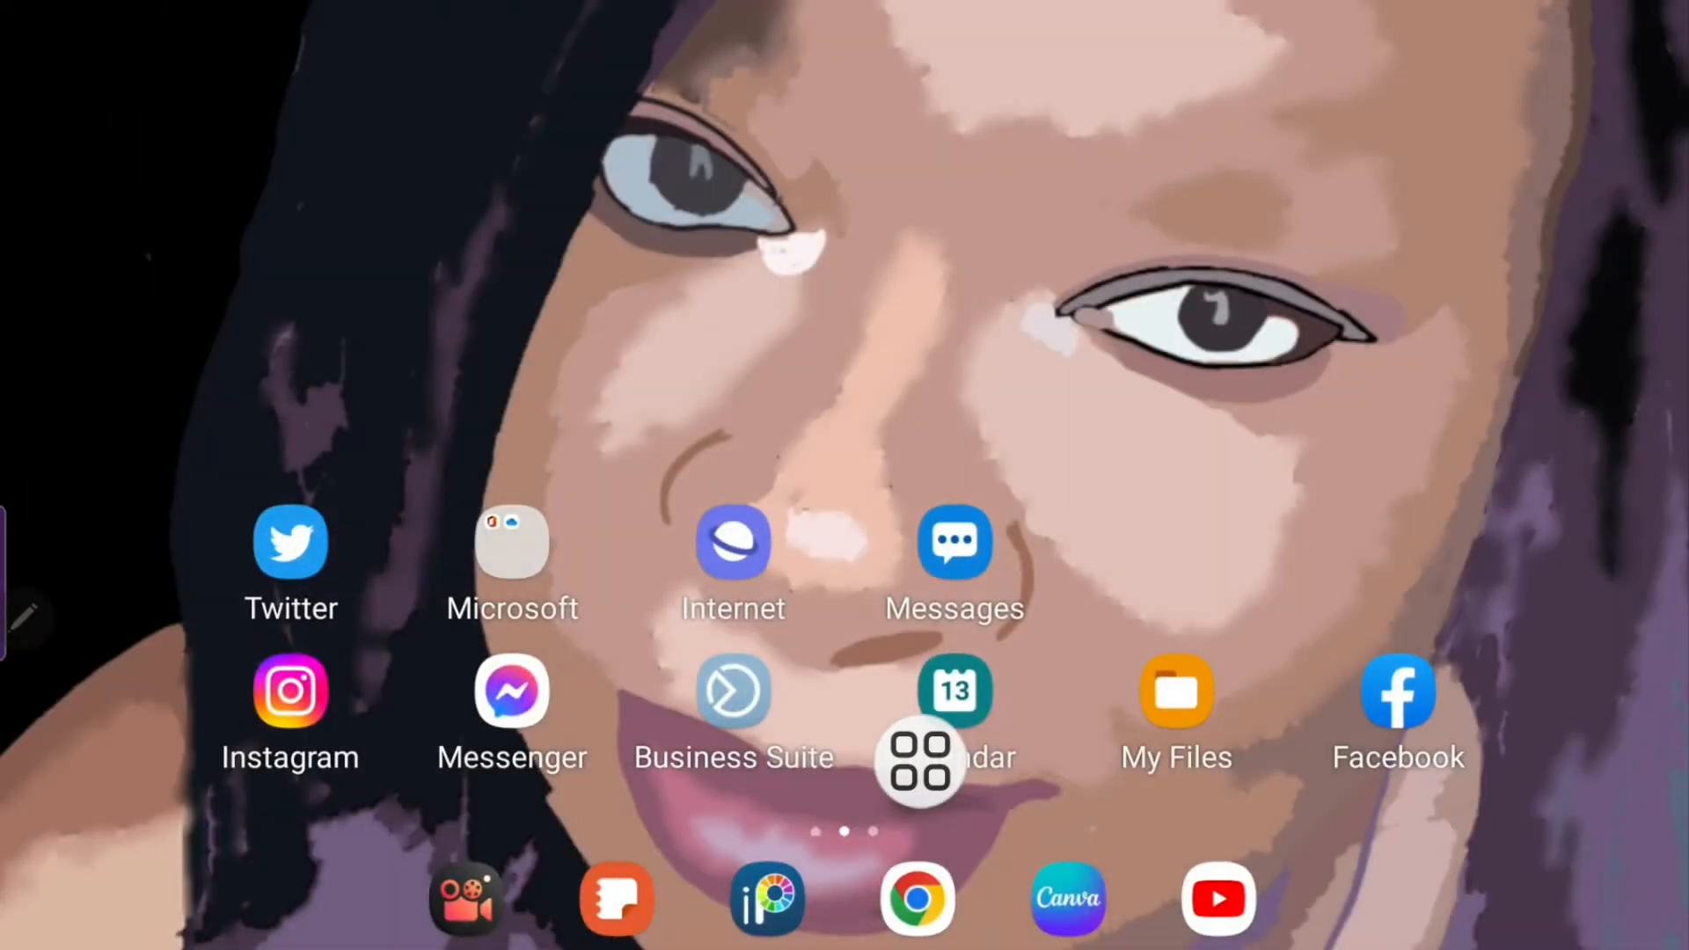
{"action": "left_click_drag", "start_coordinate": [921, 764], "coordinate": [1244, 282]}
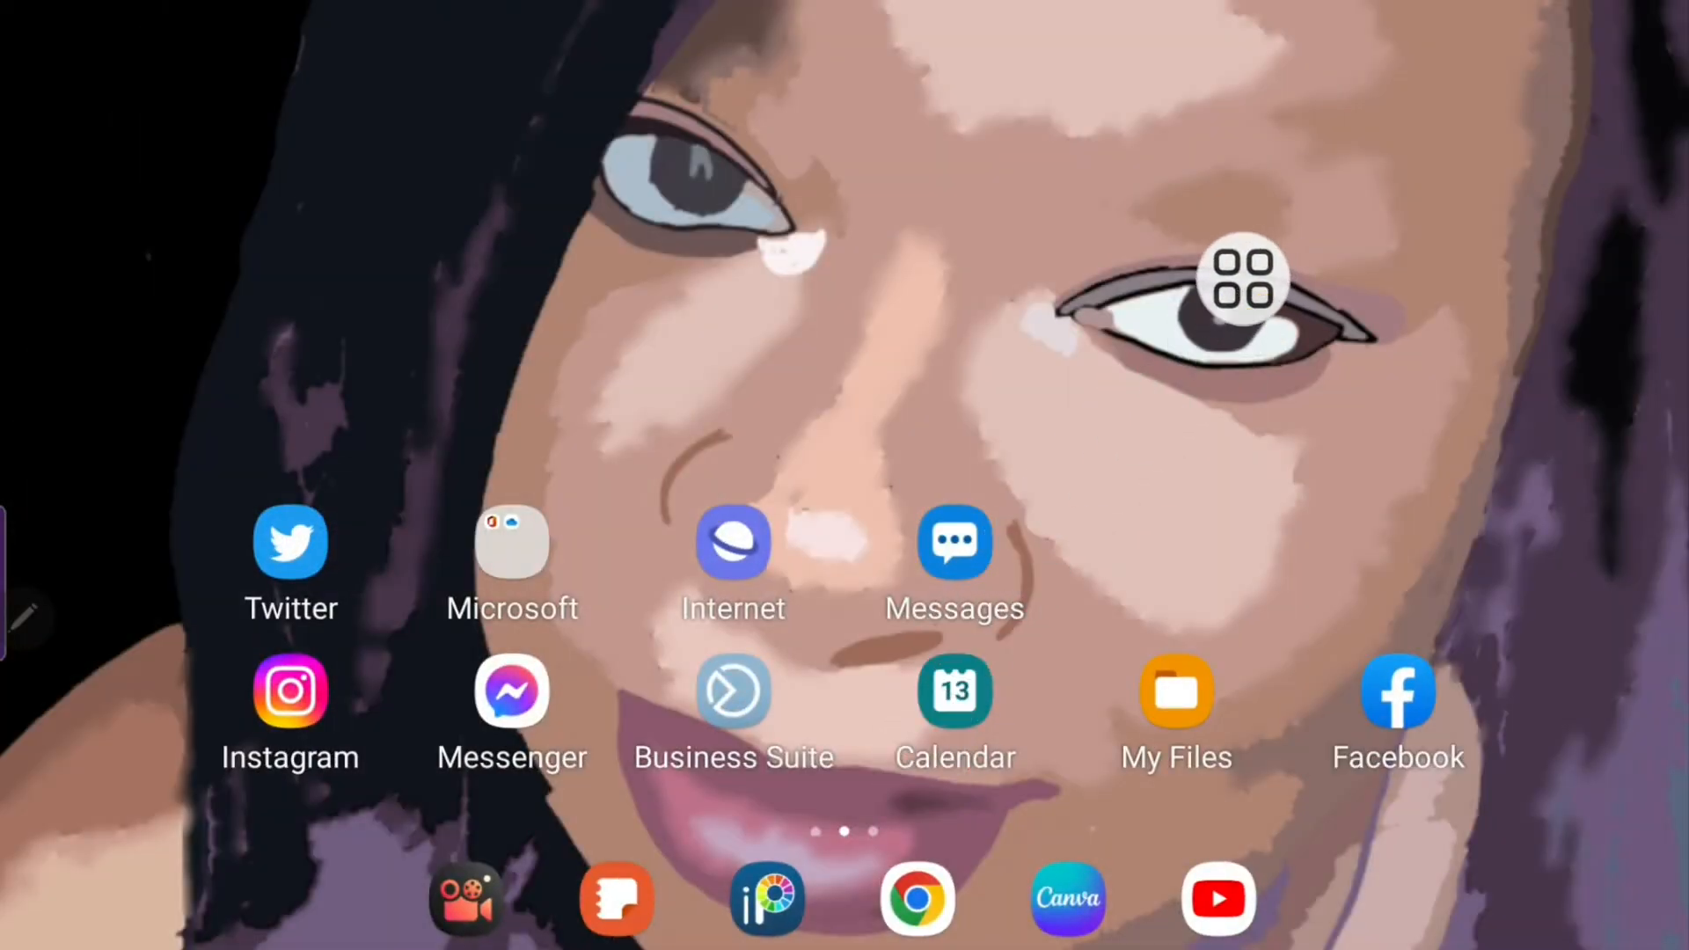
{"action": "left_click", "coordinate": [1244, 282]}
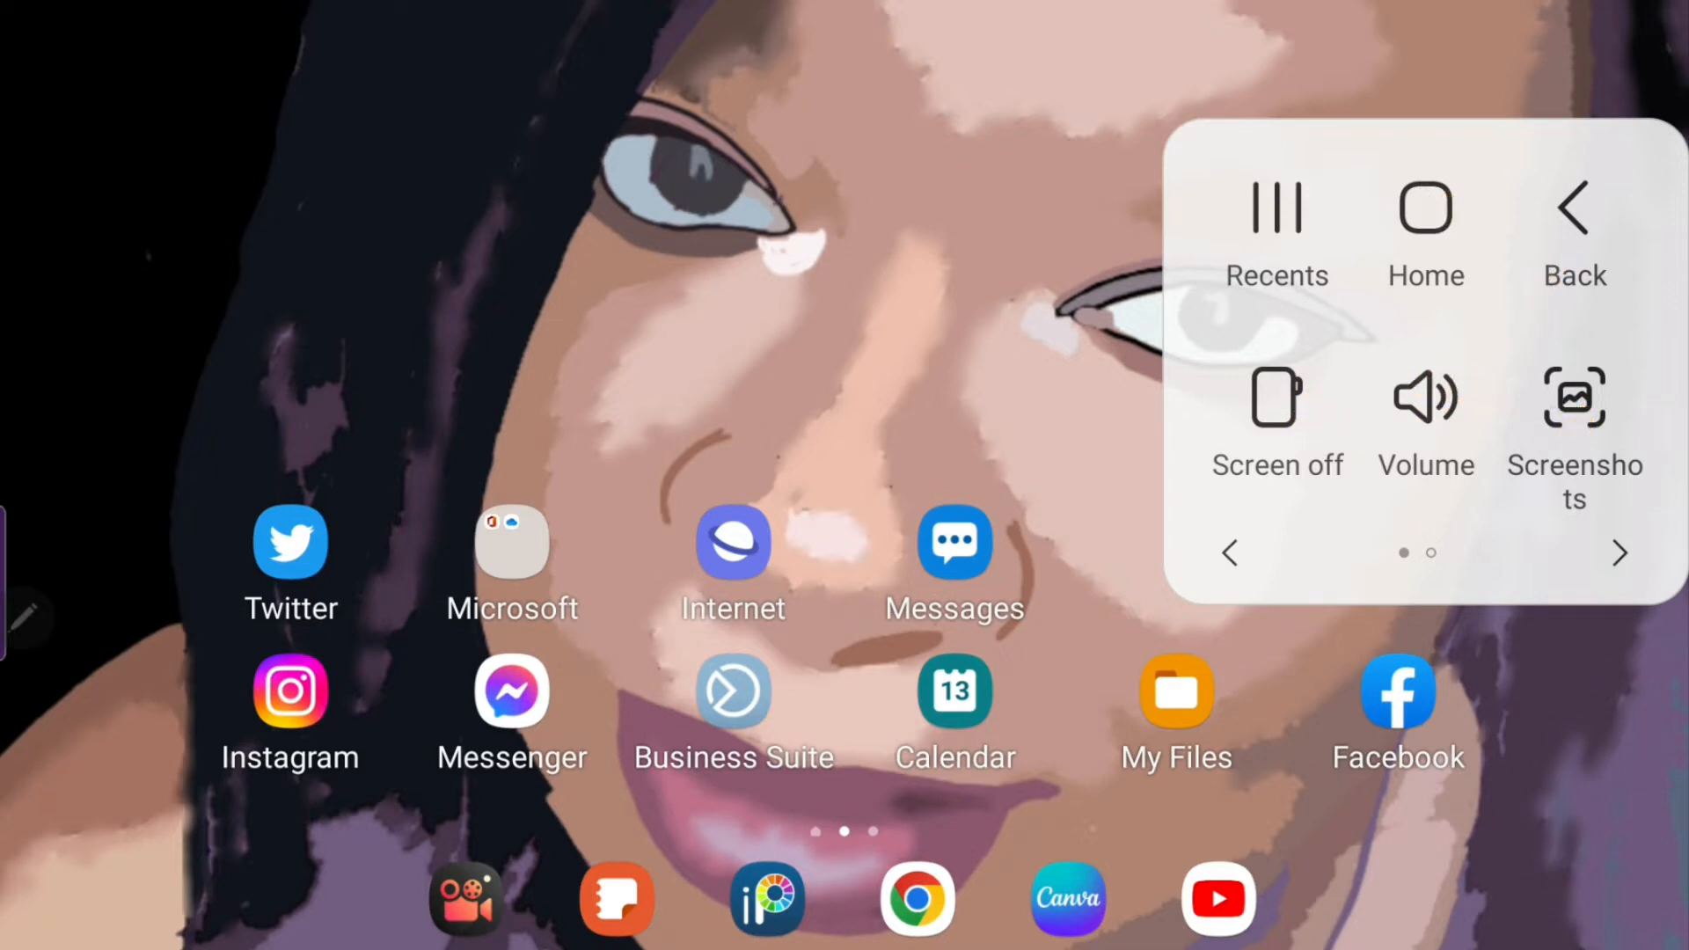
{"action": "left_click", "coordinate": [1620, 553]}
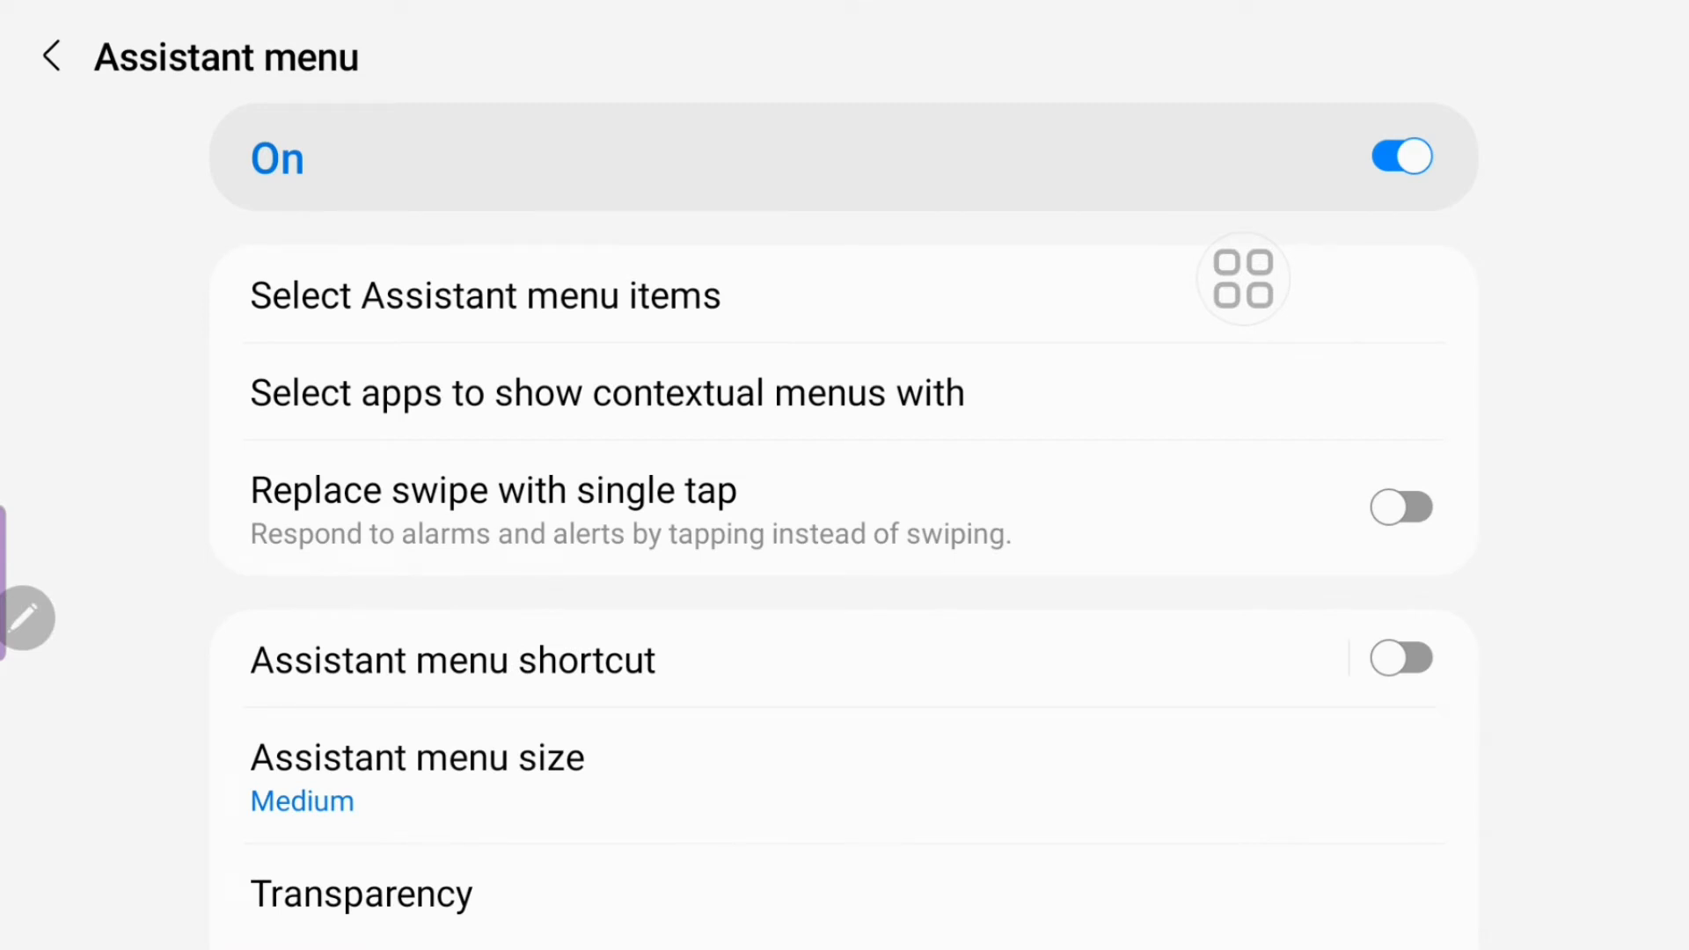
{"action": "left_click", "coordinate": [484, 296]}
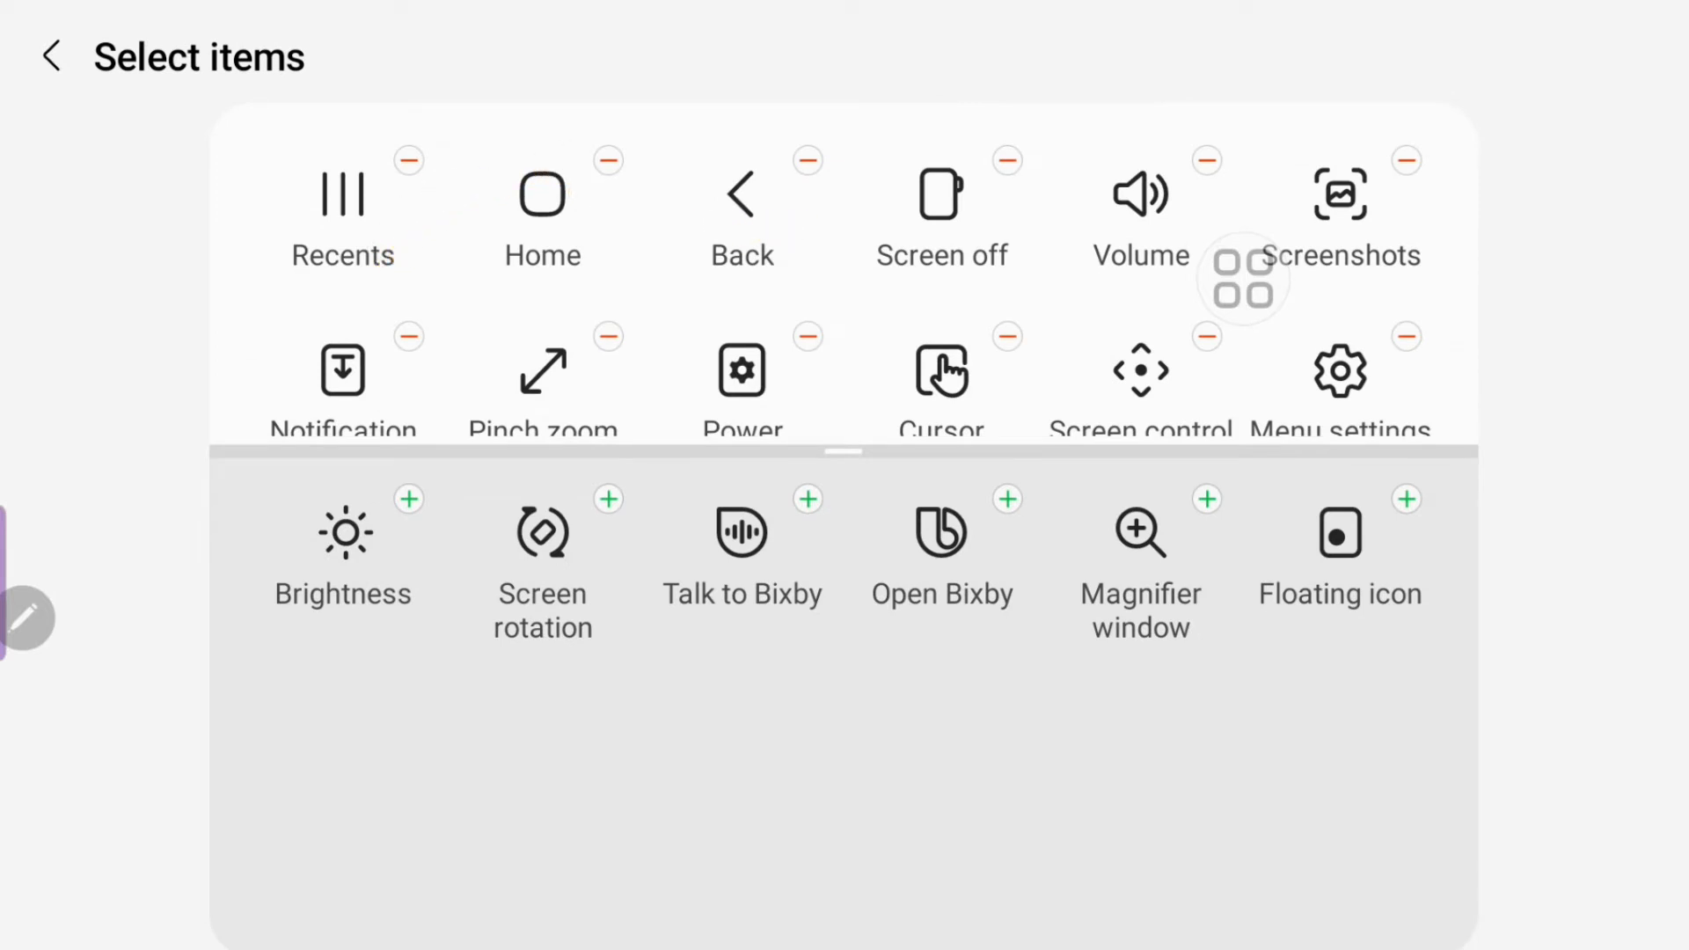
{"action": "scroll", "scroll_direction": "down", "scroll_amount": 3}
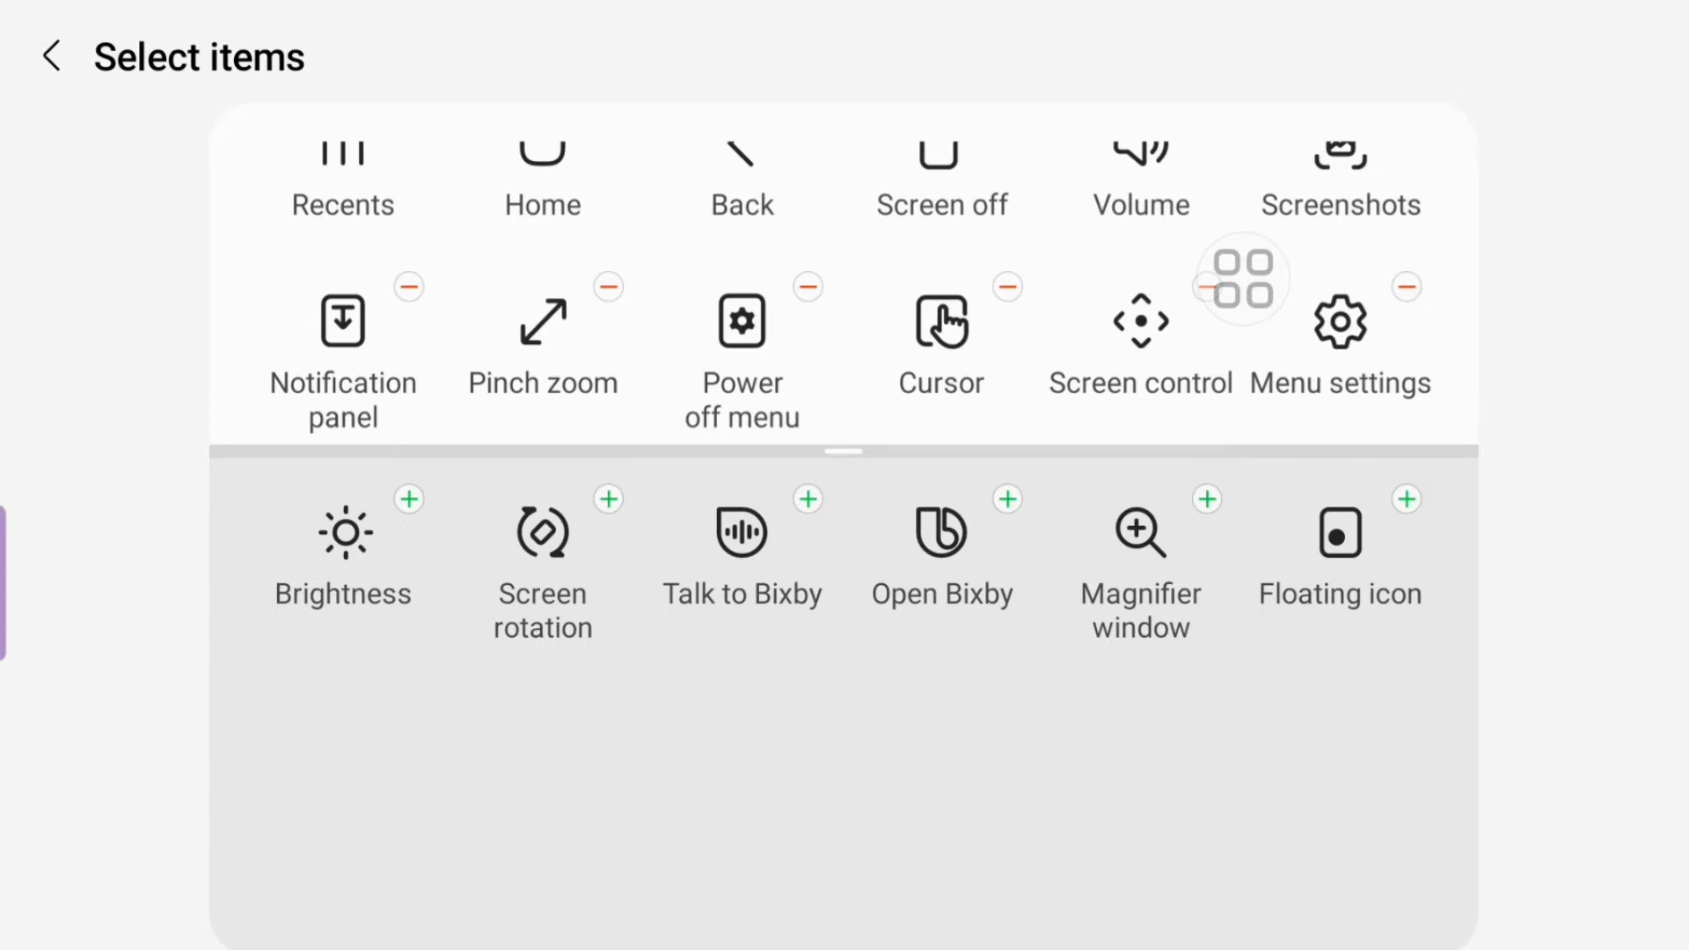
{"action": "left_click", "coordinate": [50, 57]}
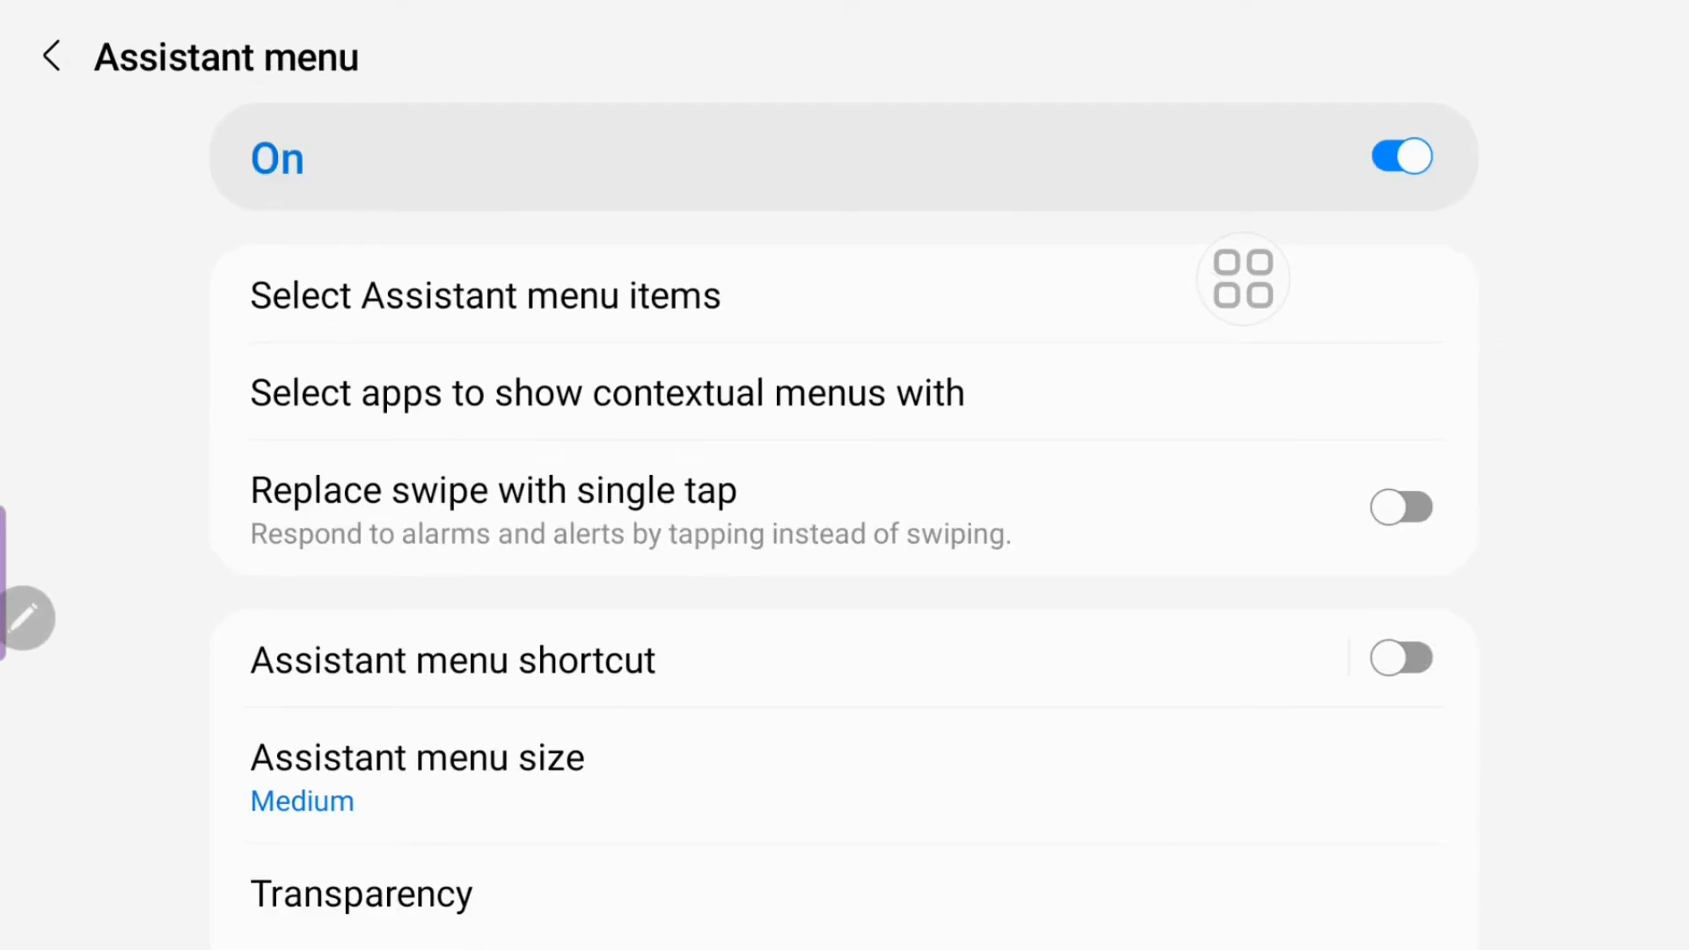
Go to the home screen using the Assistant menu's Home shortcut.
{"action": "left_click", "coordinate": [1242, 278]}
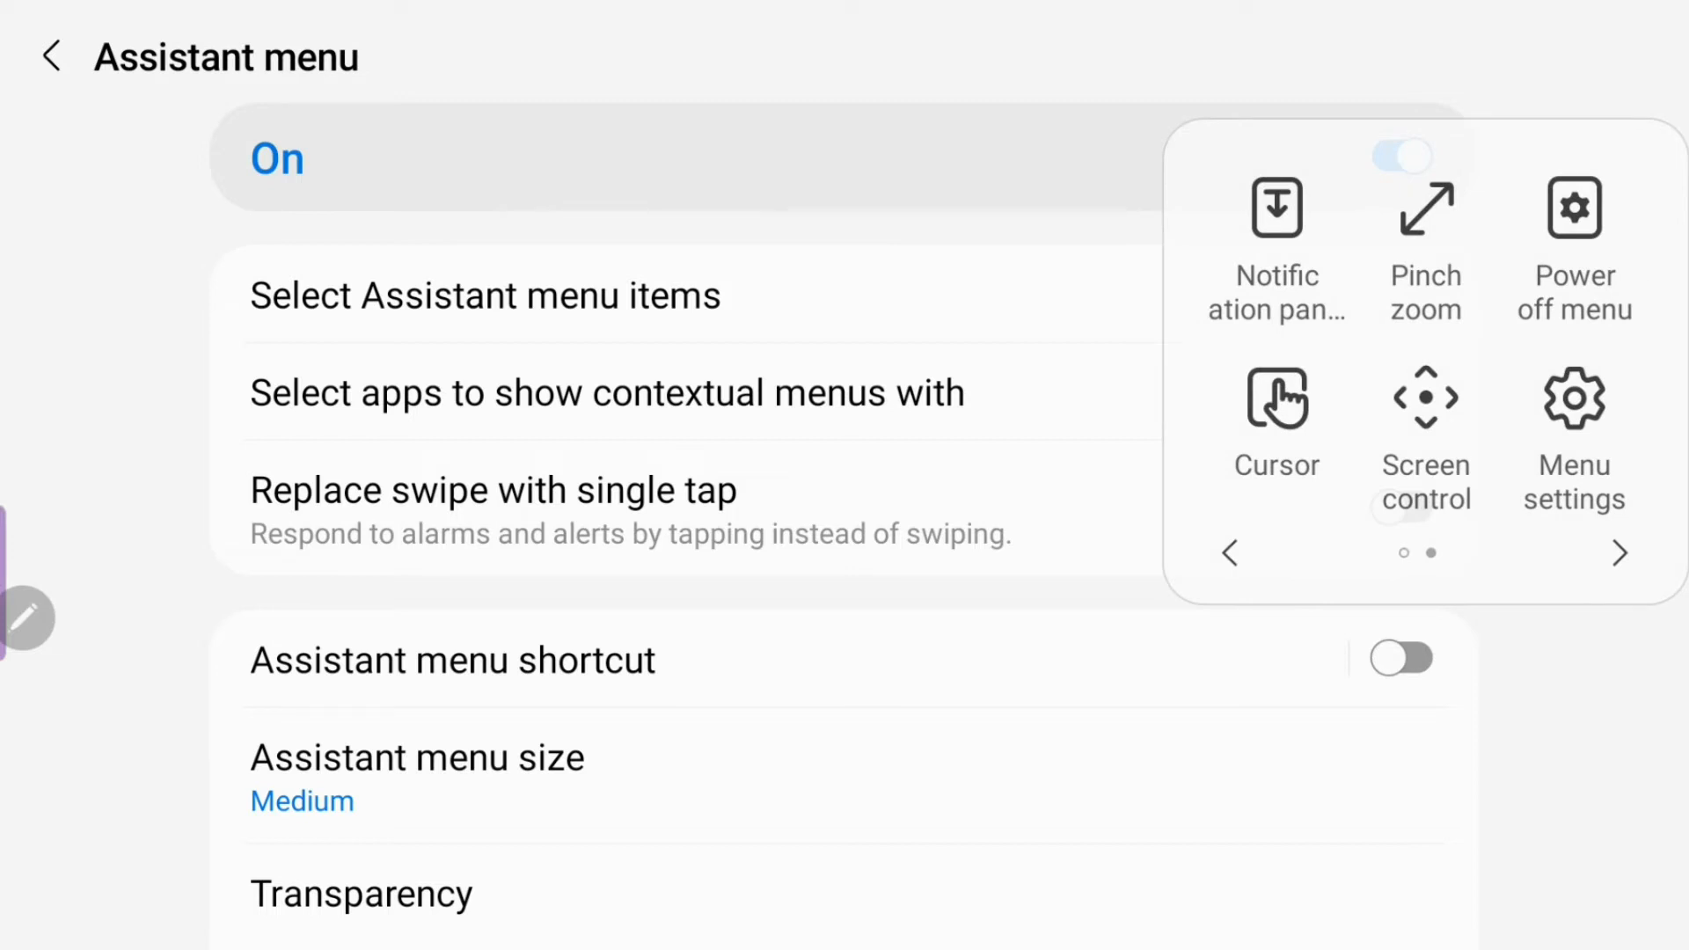
{"action": "left_click", "coordinate": [1617, 552]}
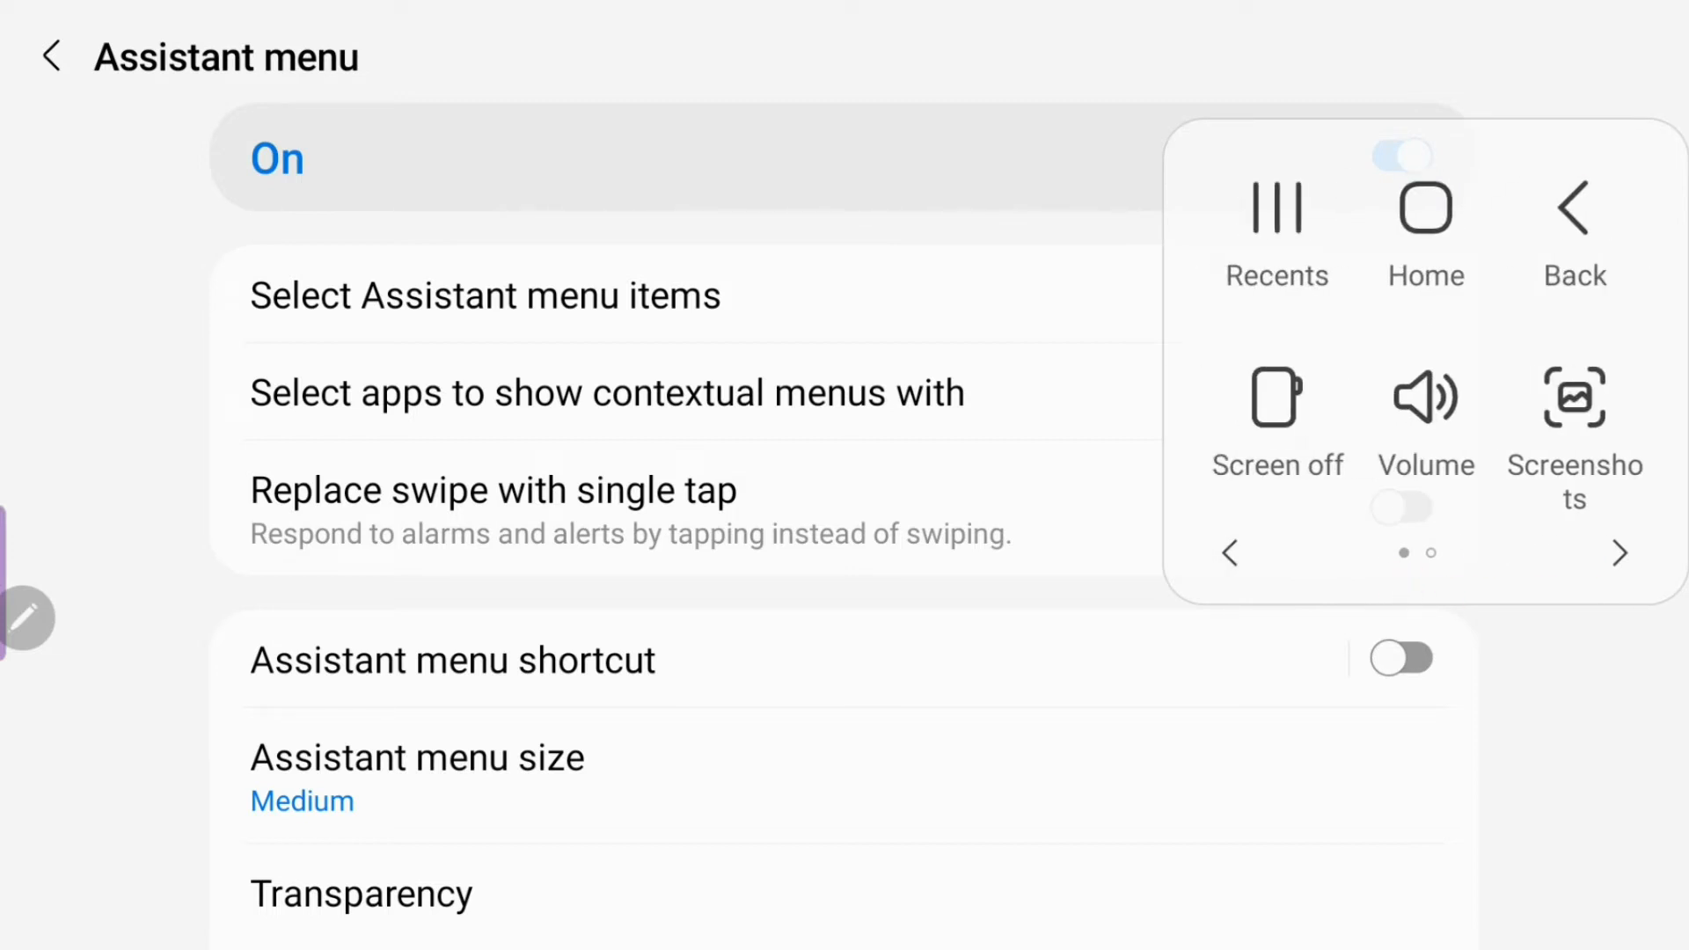
{"action": "left_click", "coordinate": [1424, 211]}
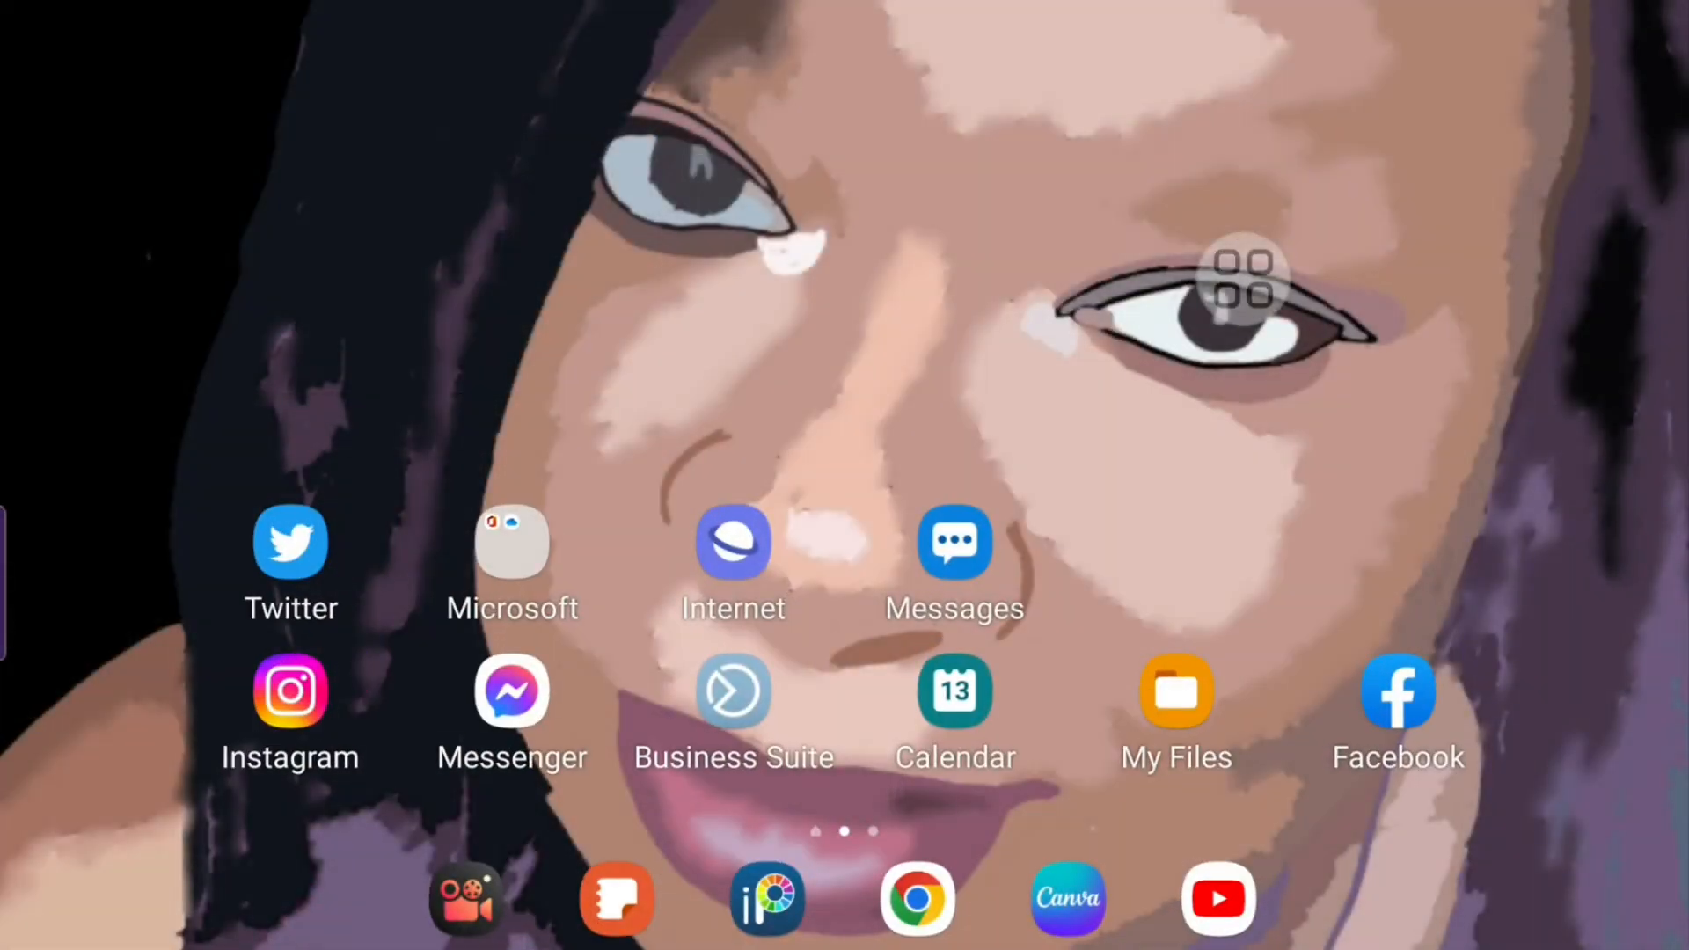
{"action": "left_click", "coordinate": [1242, 278]}
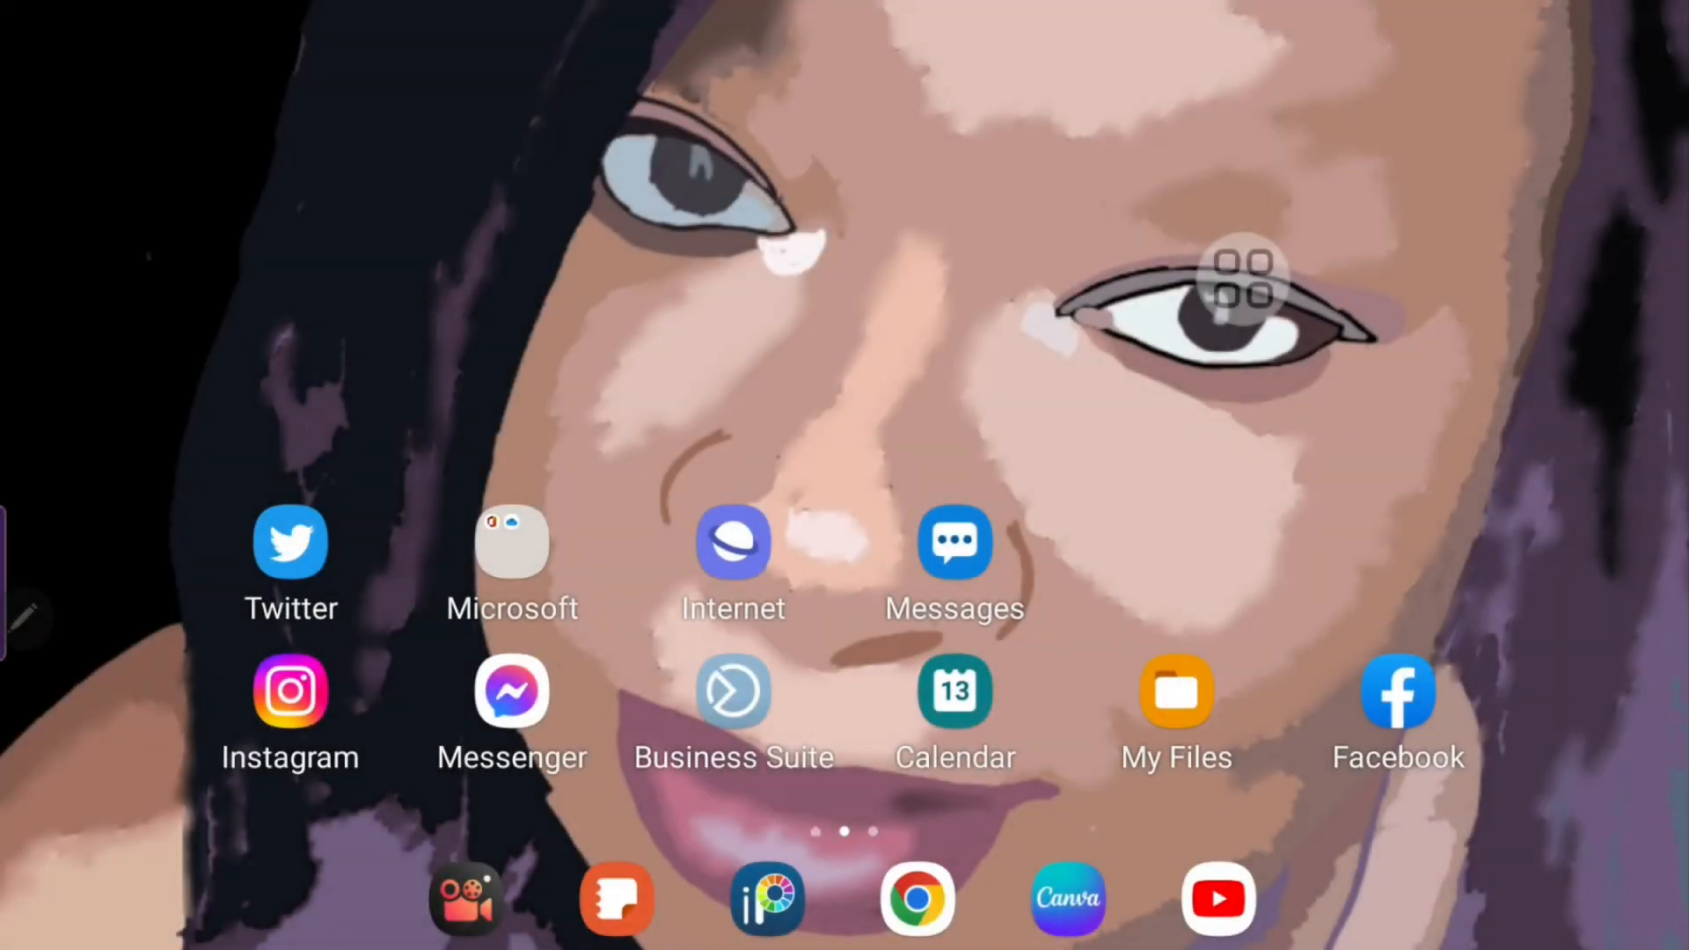
Bring up media volume from the Assistant menu, lower it, and close the volume panel.
{"action": "left_click", "coordinate": [1243, 278]}
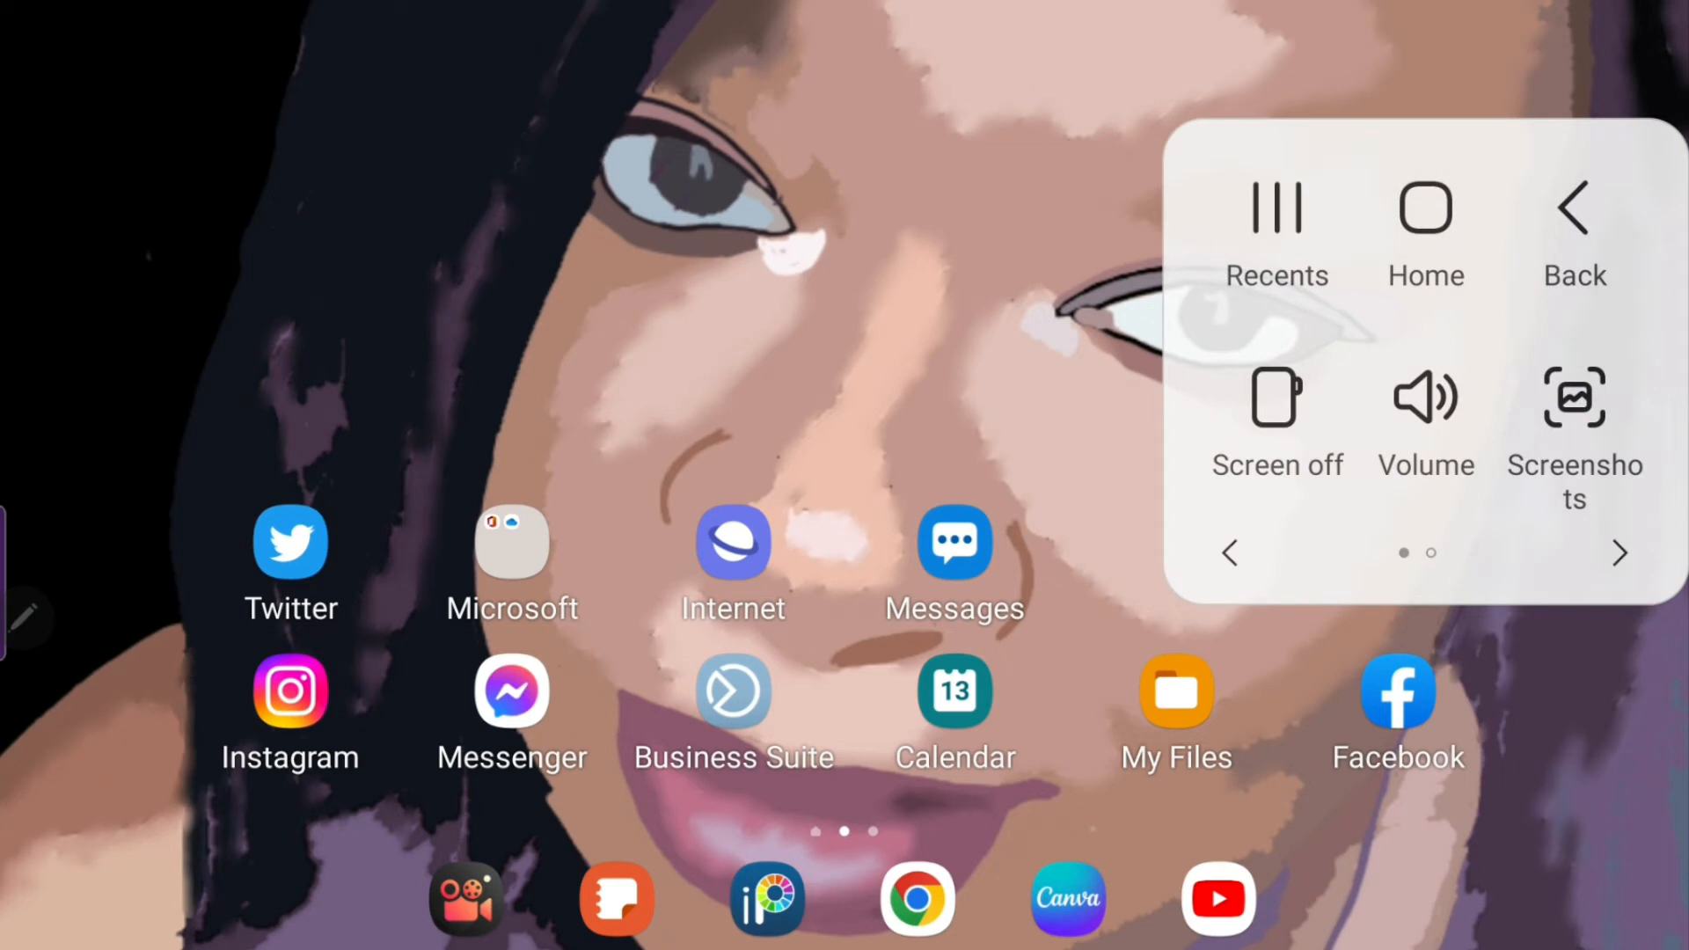
{"action": "left_click", "coordinate": [1424, 420]}
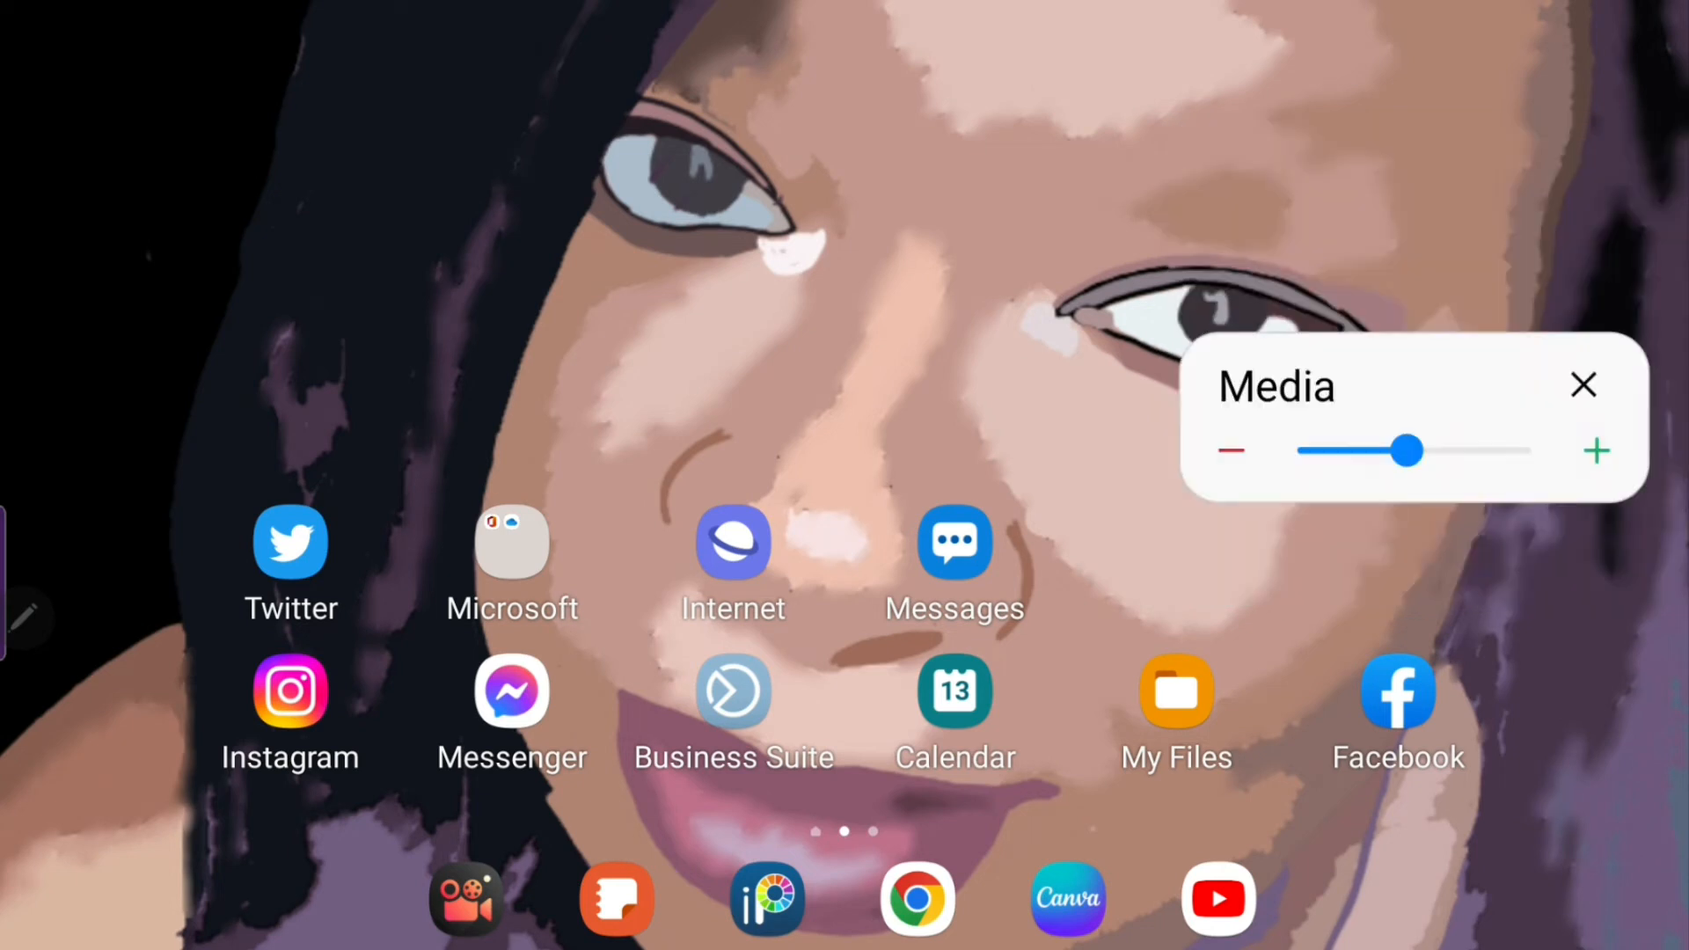
{"action": "left_click", "coordinate": [1597, 450]}
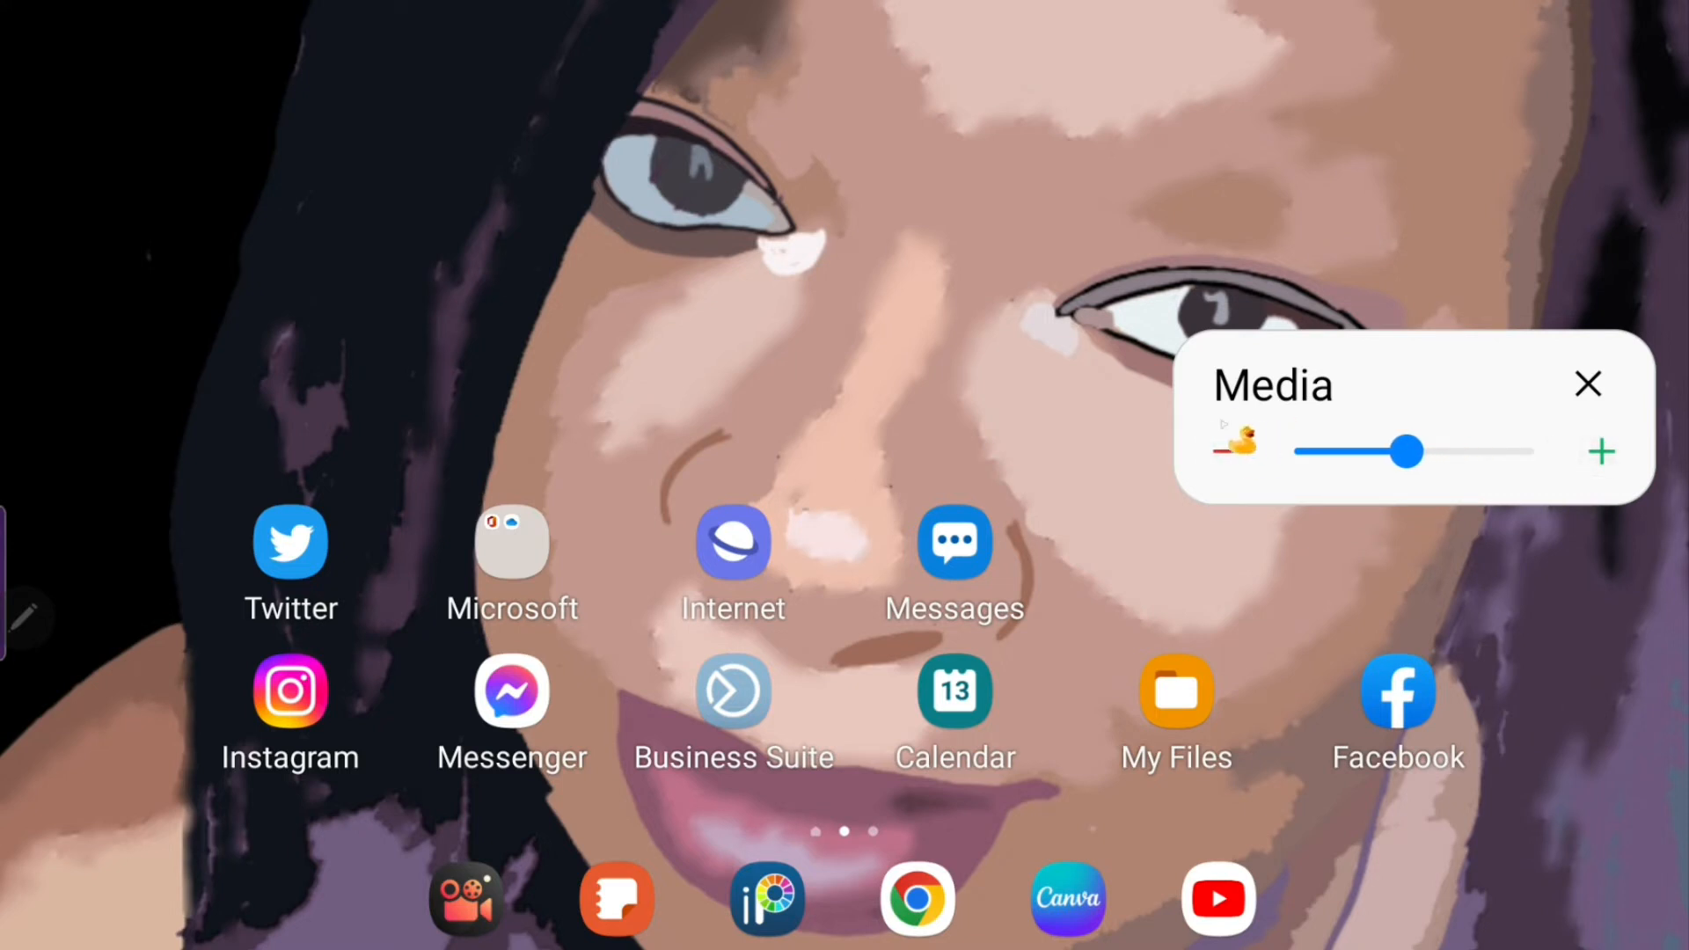
{"action": "left_click", "coordinate": [1588, 383]}
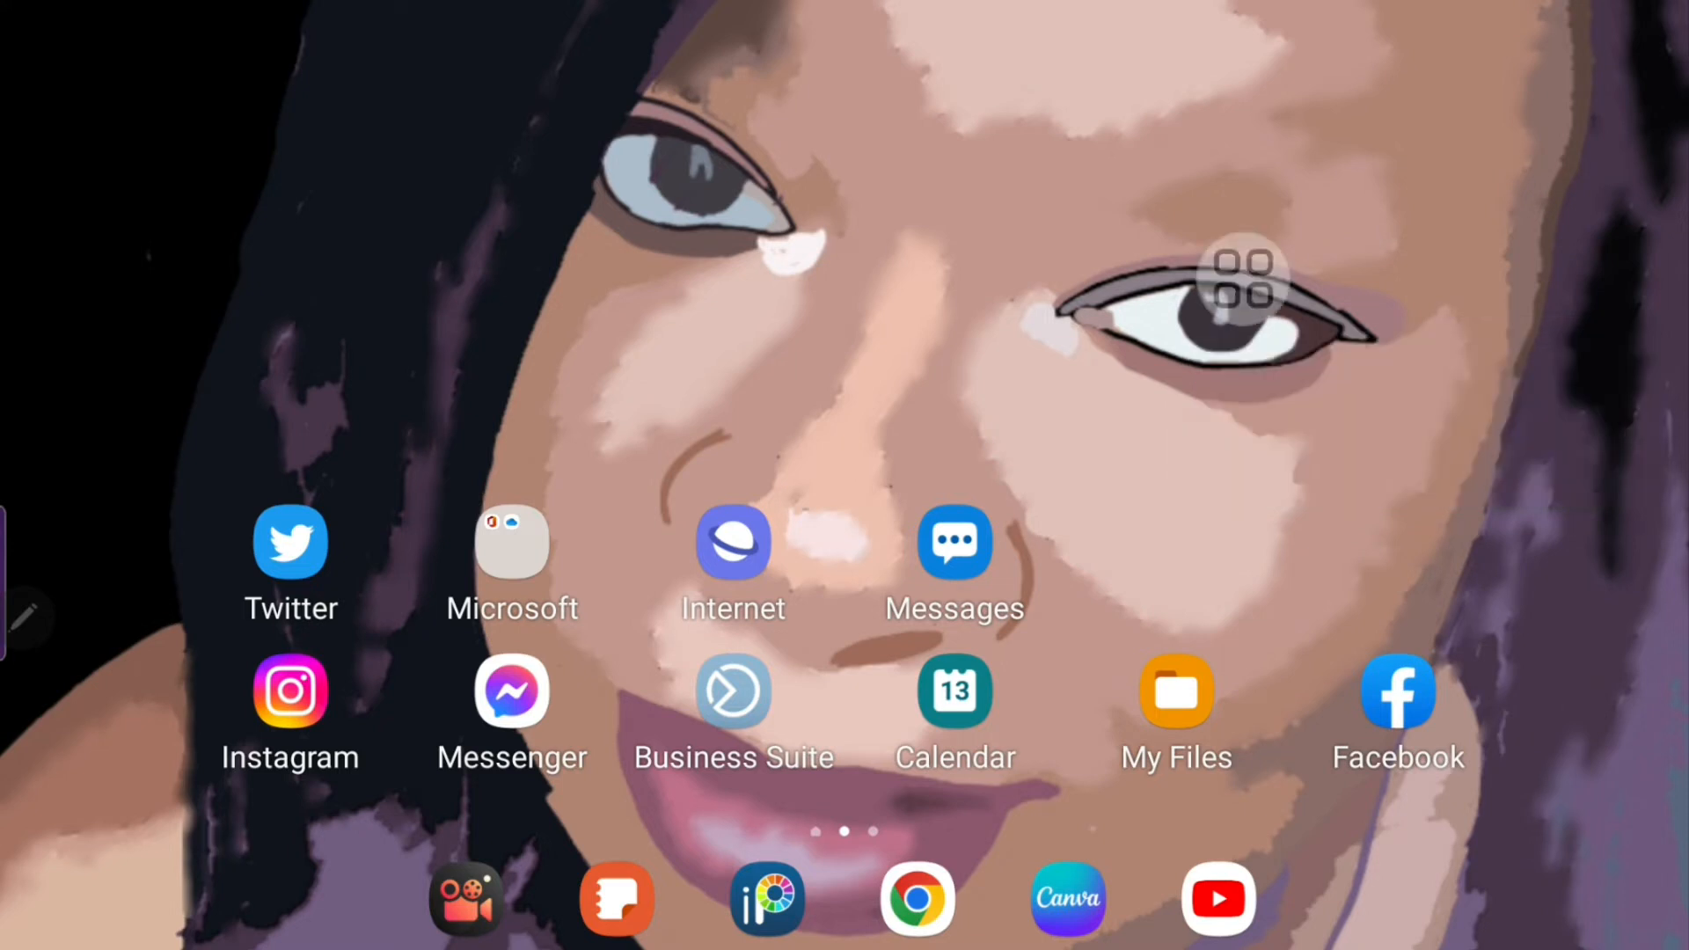
{"action": "left_click", "coordinate": [1241, 277]}
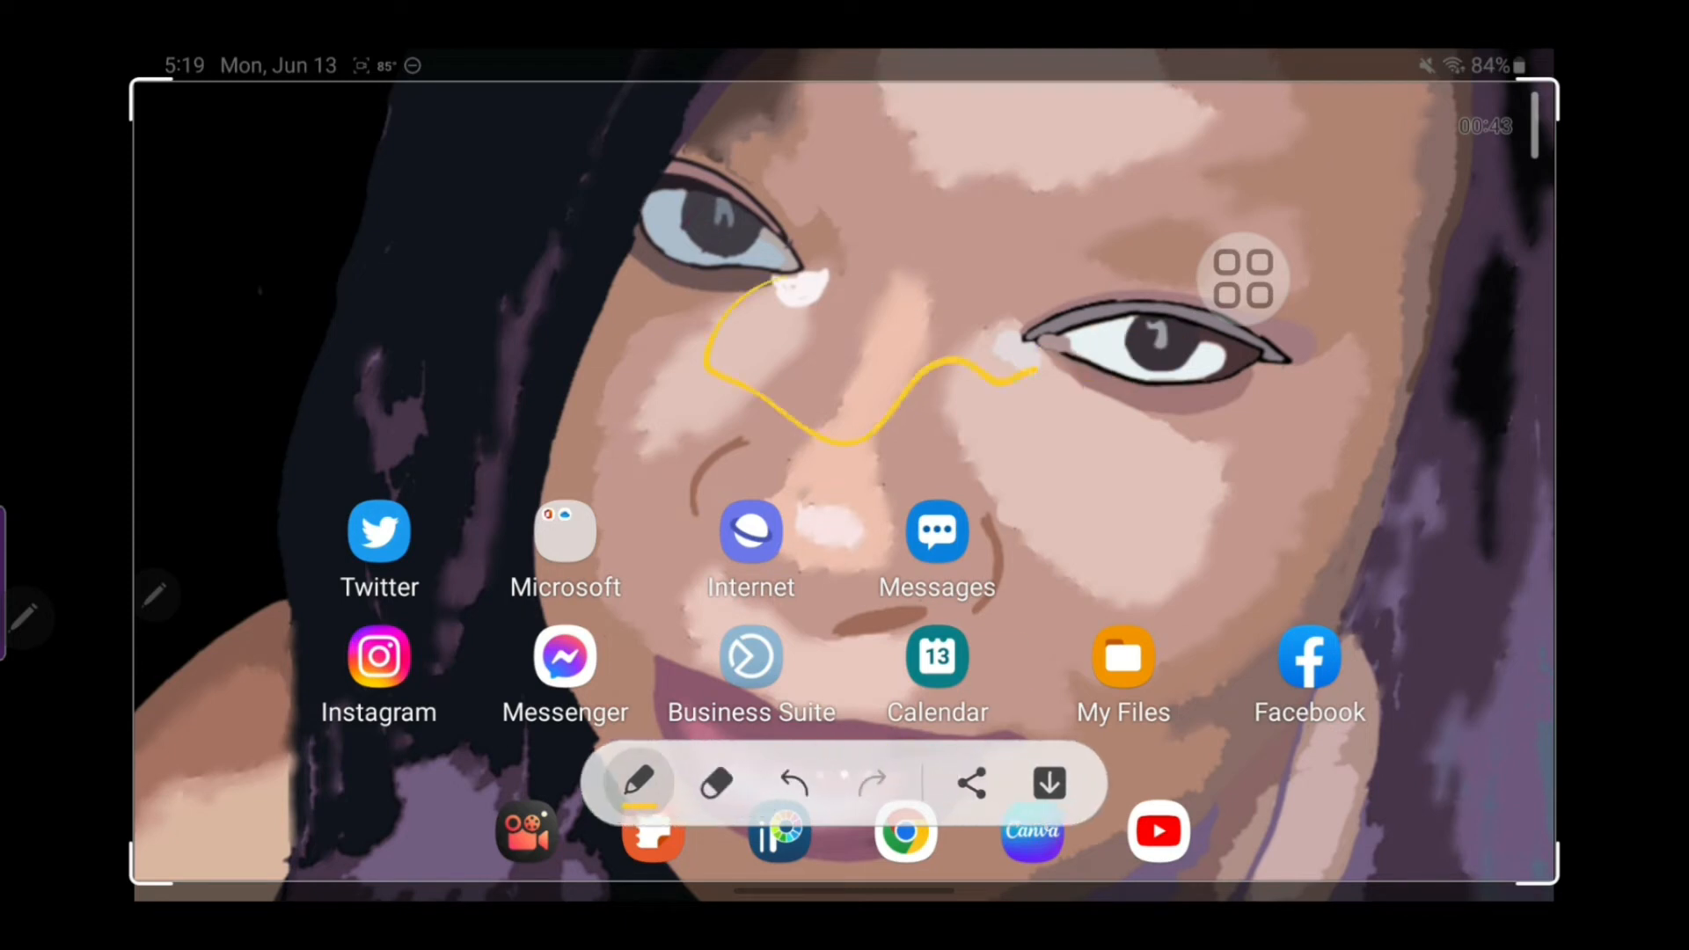
Scribble yellow lines over the screenshot, then discard it without saving.
{"action": "left_click_drag", "start_coordinate": [507, 398], "coordinate": [1373, 522]}
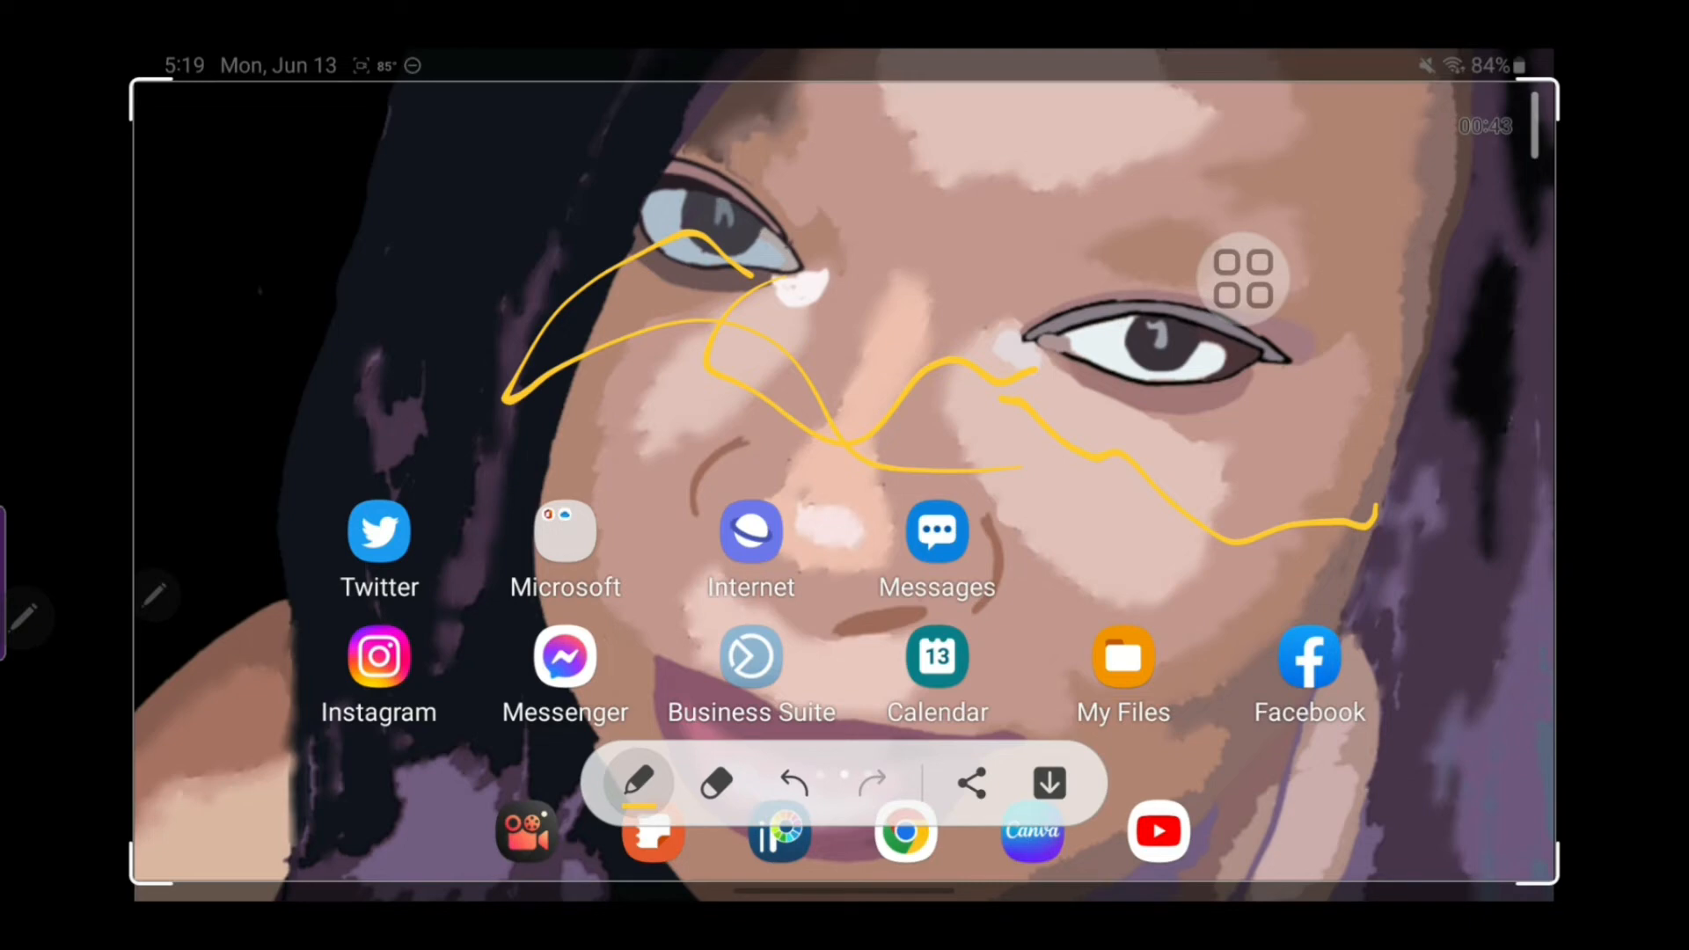
{"action": "left_click", "coordinate": [1047, 782]}
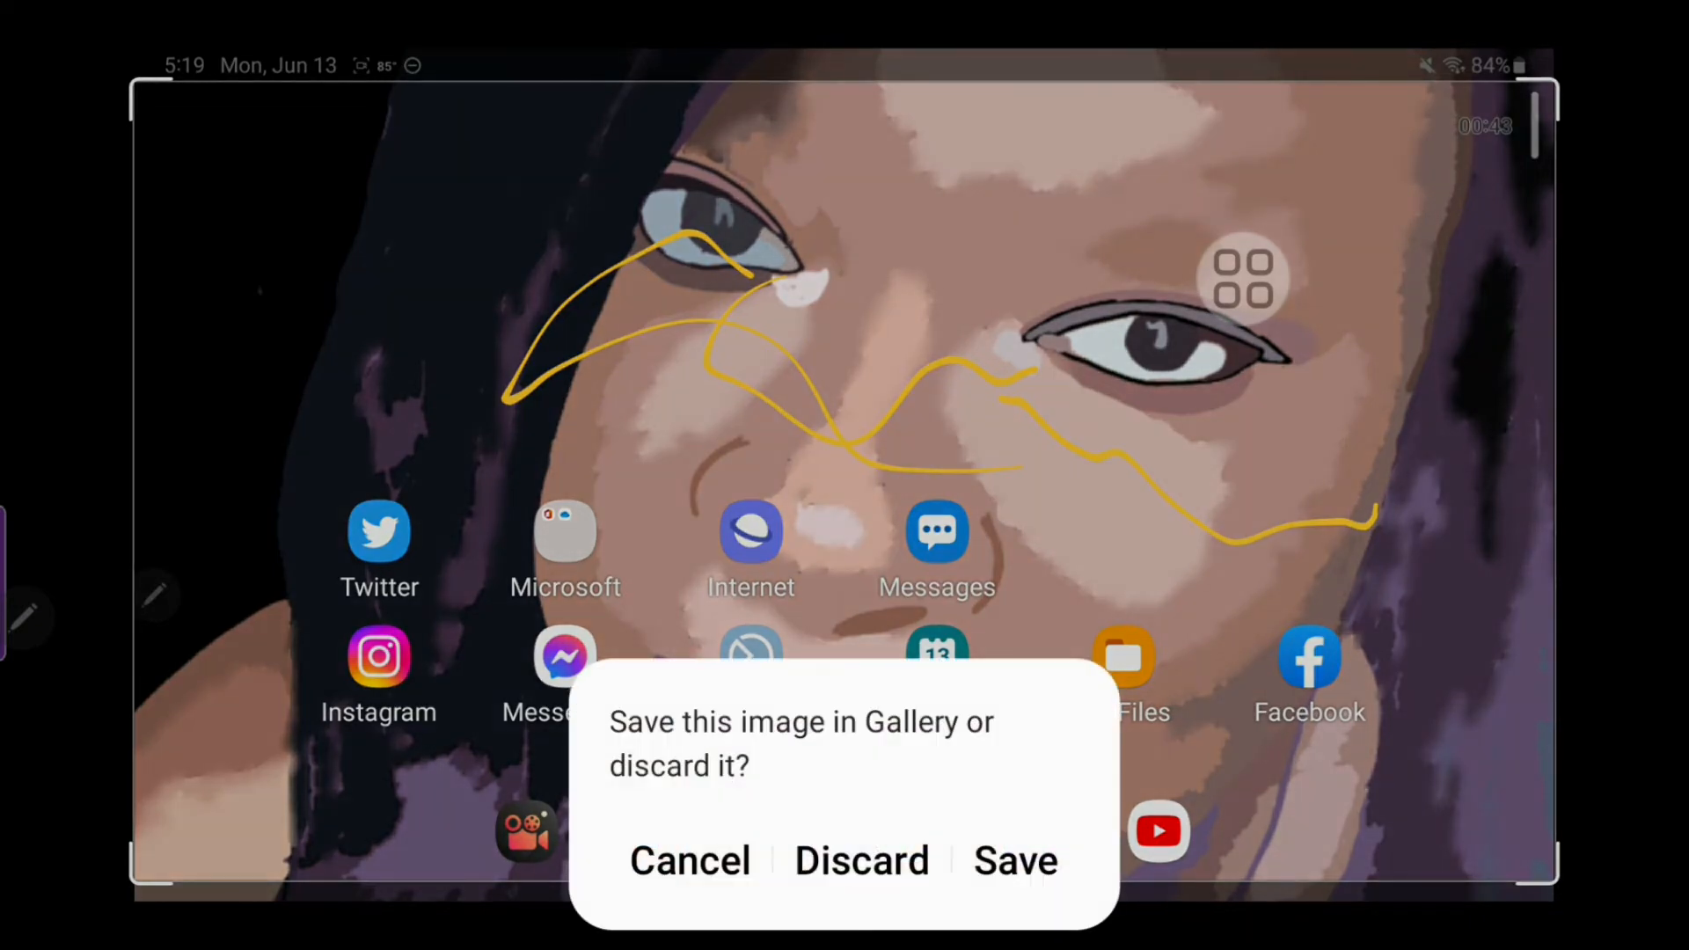
{"action": "left_click", "coordinate": [860, 860]}
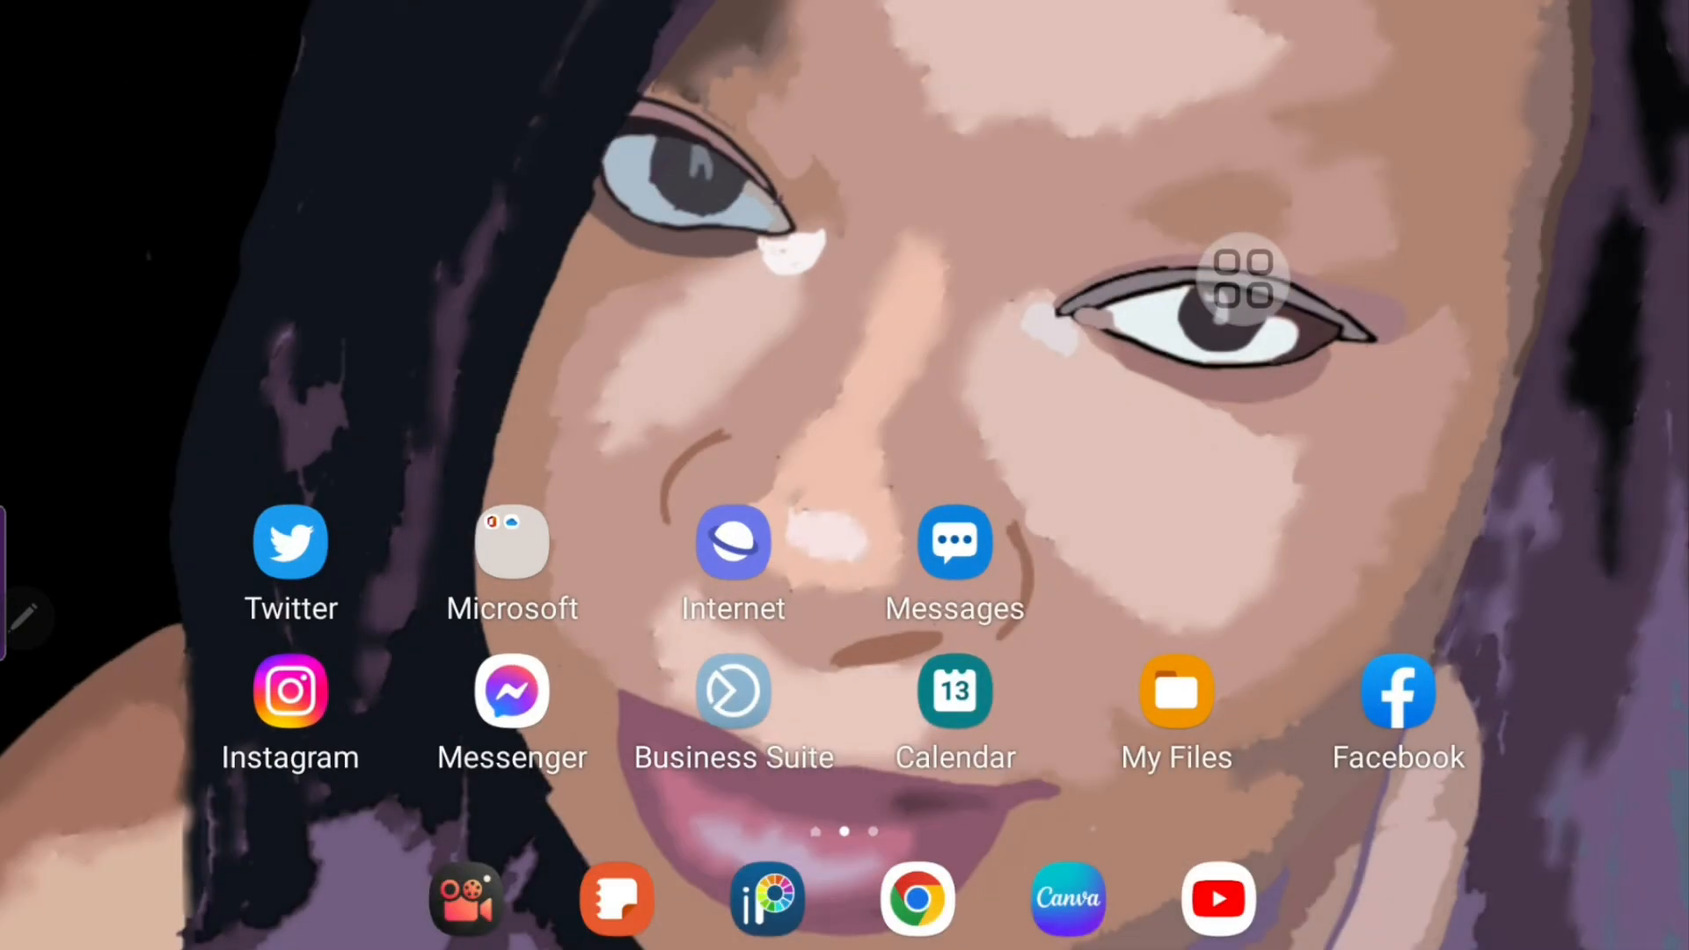
{"action": "left_click", "coordinate": [1244, 278]}
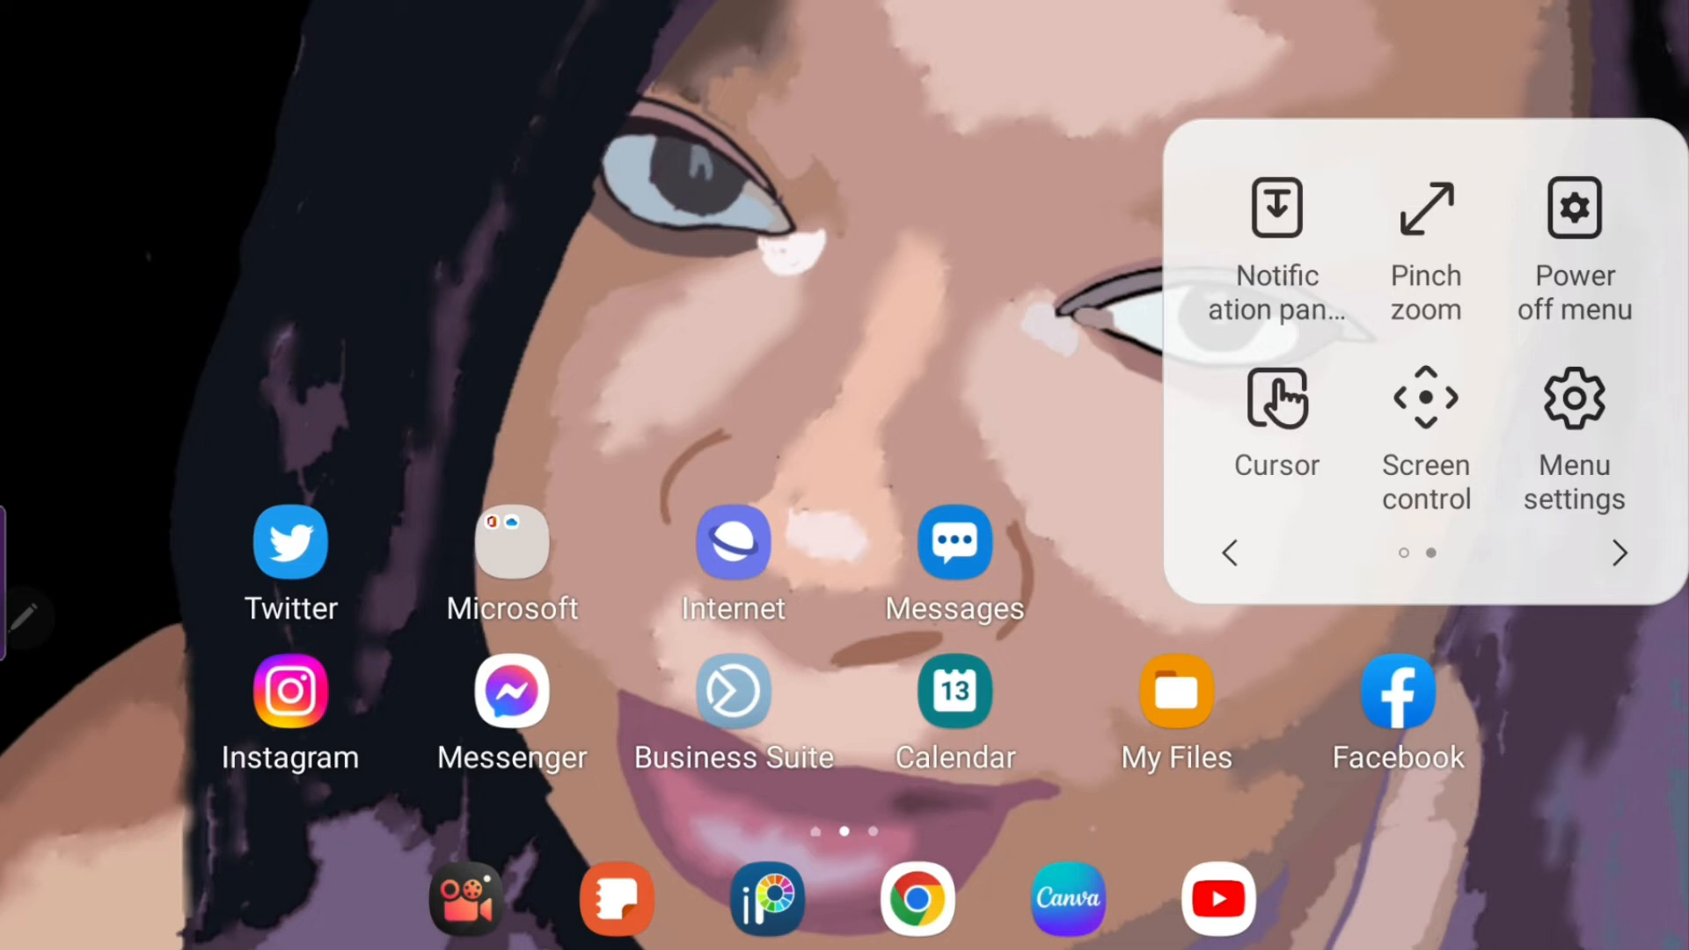
Try the Assistant menu's Pinch zoom control, then close it.
{"action": "left_click", "coordinate": [1424, 248]}
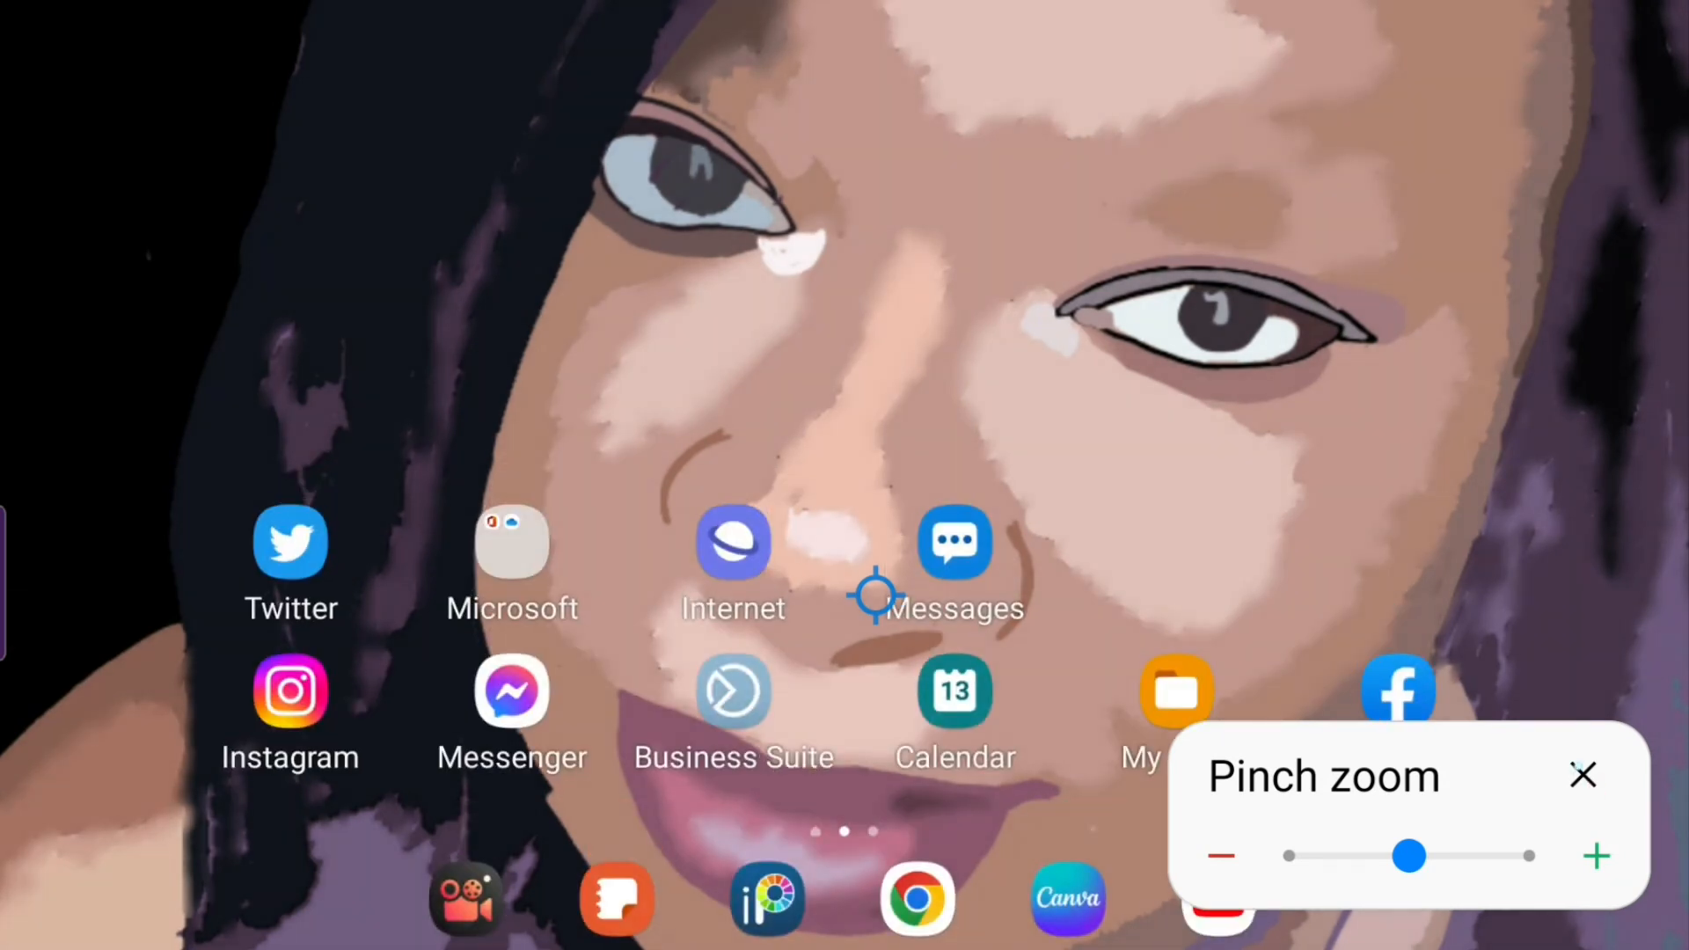
{"action": "left_click", "coordinate": [1582, 774]}
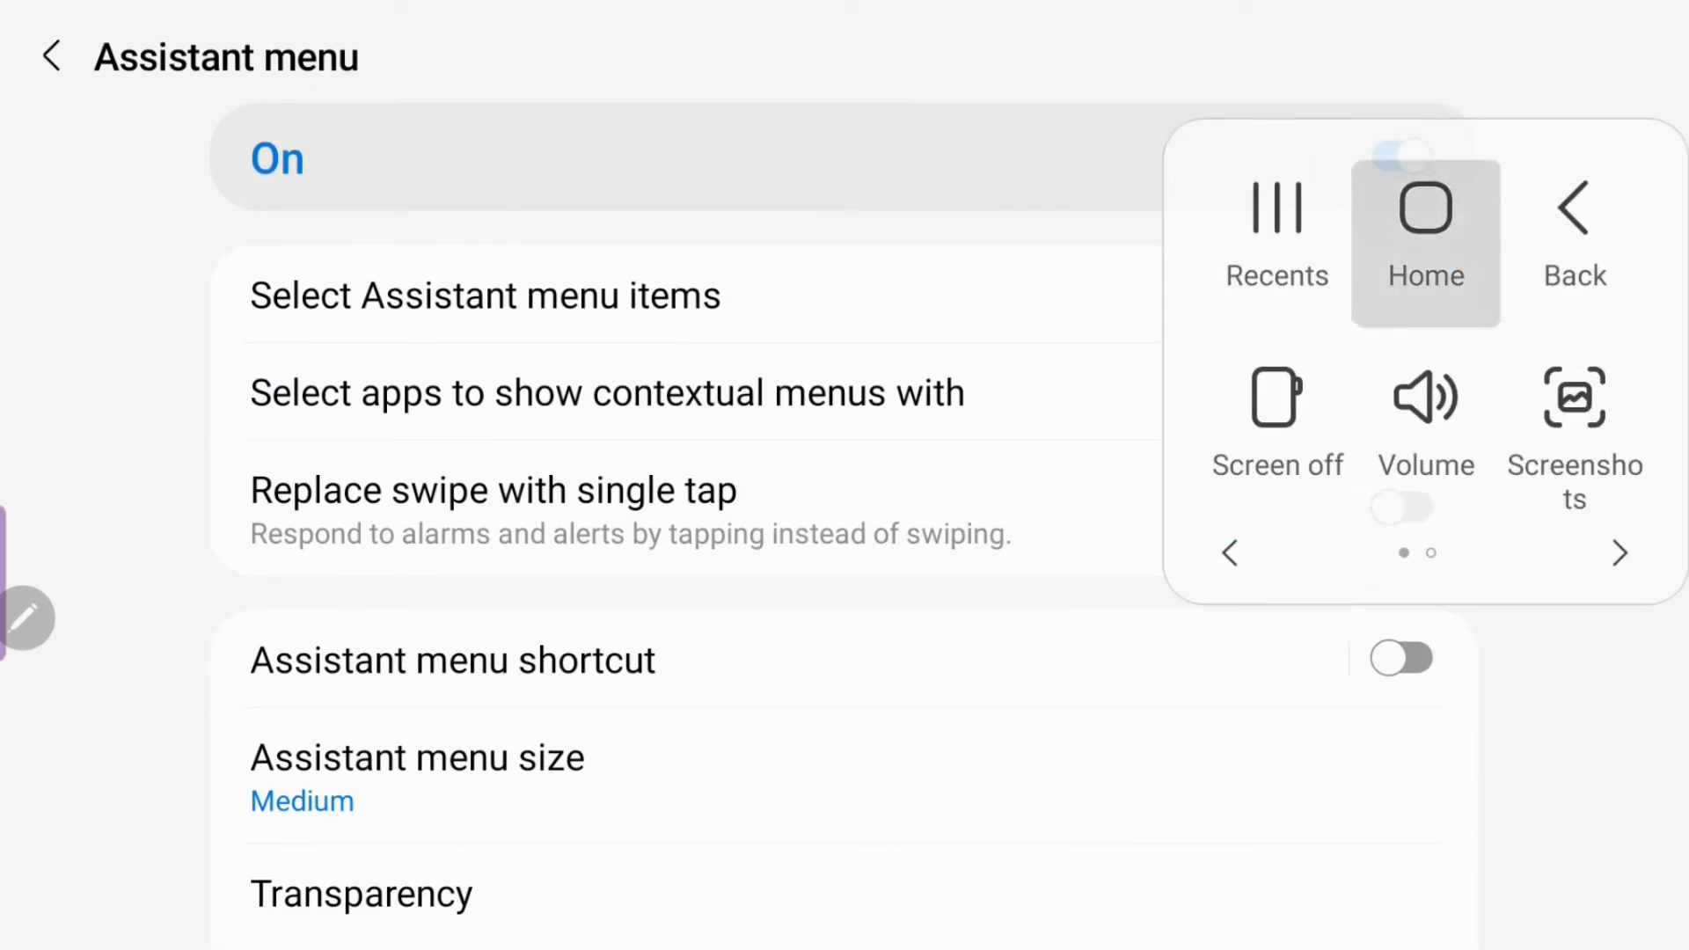
Sketch blue pen lines in a new Samsung Notes note, then return home via Assistant menu.
{"action": "left_click", "coordinate": [1424, 207]}
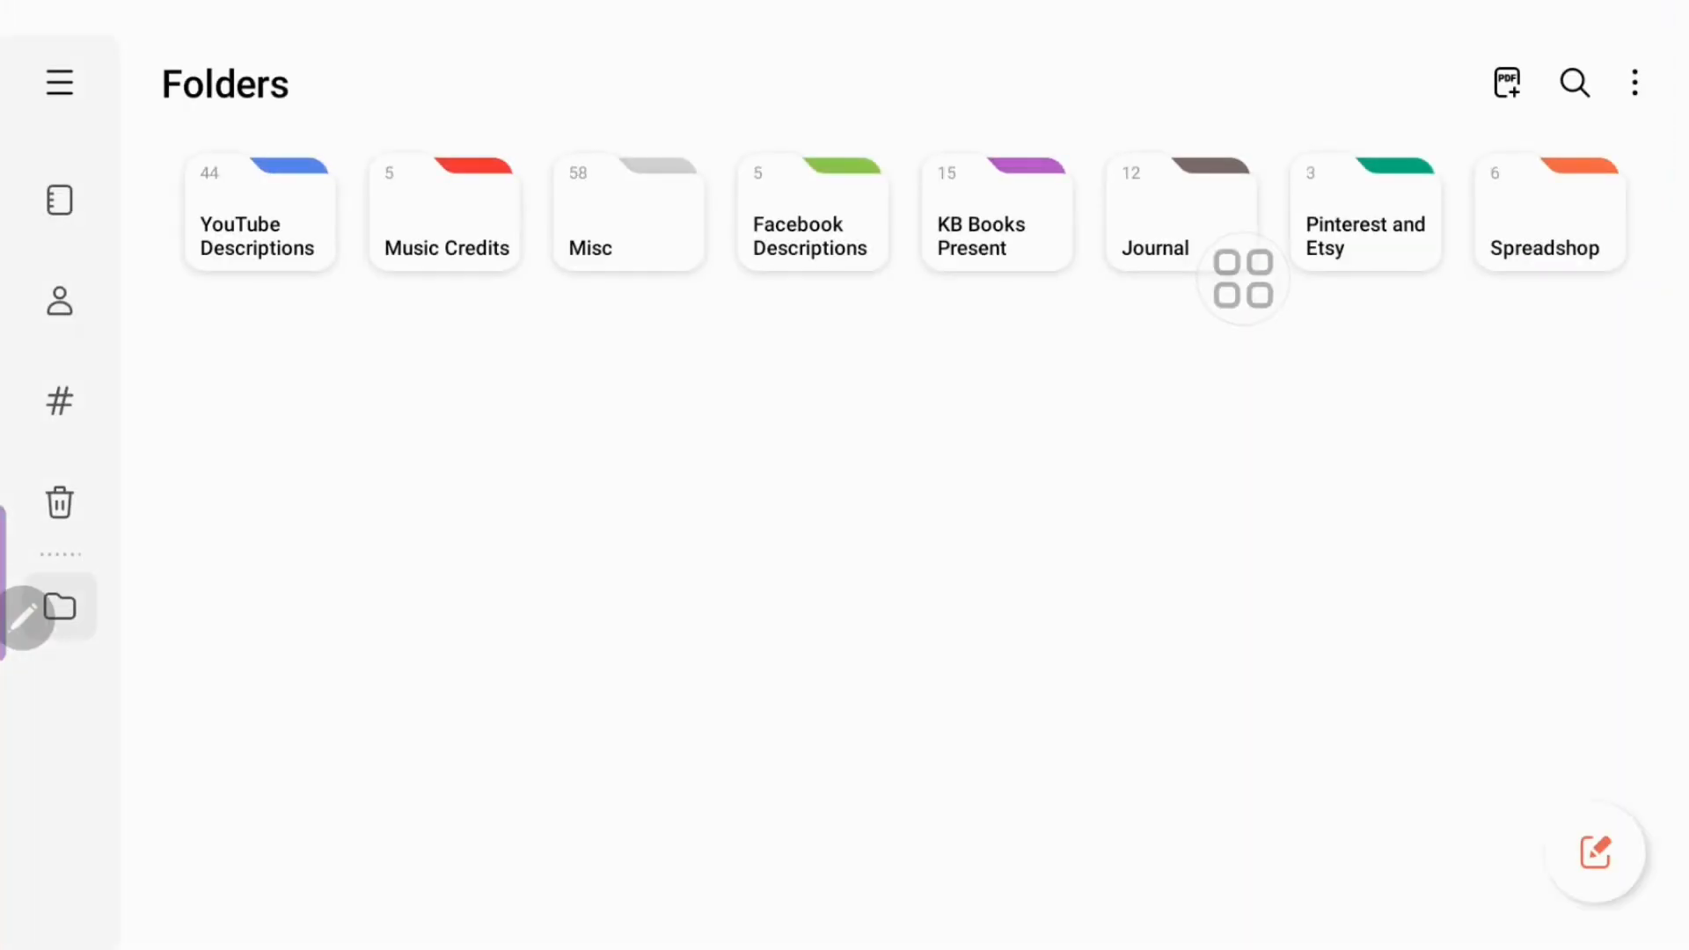
{"action": "left_click", "coordinate": [1595, 852]}
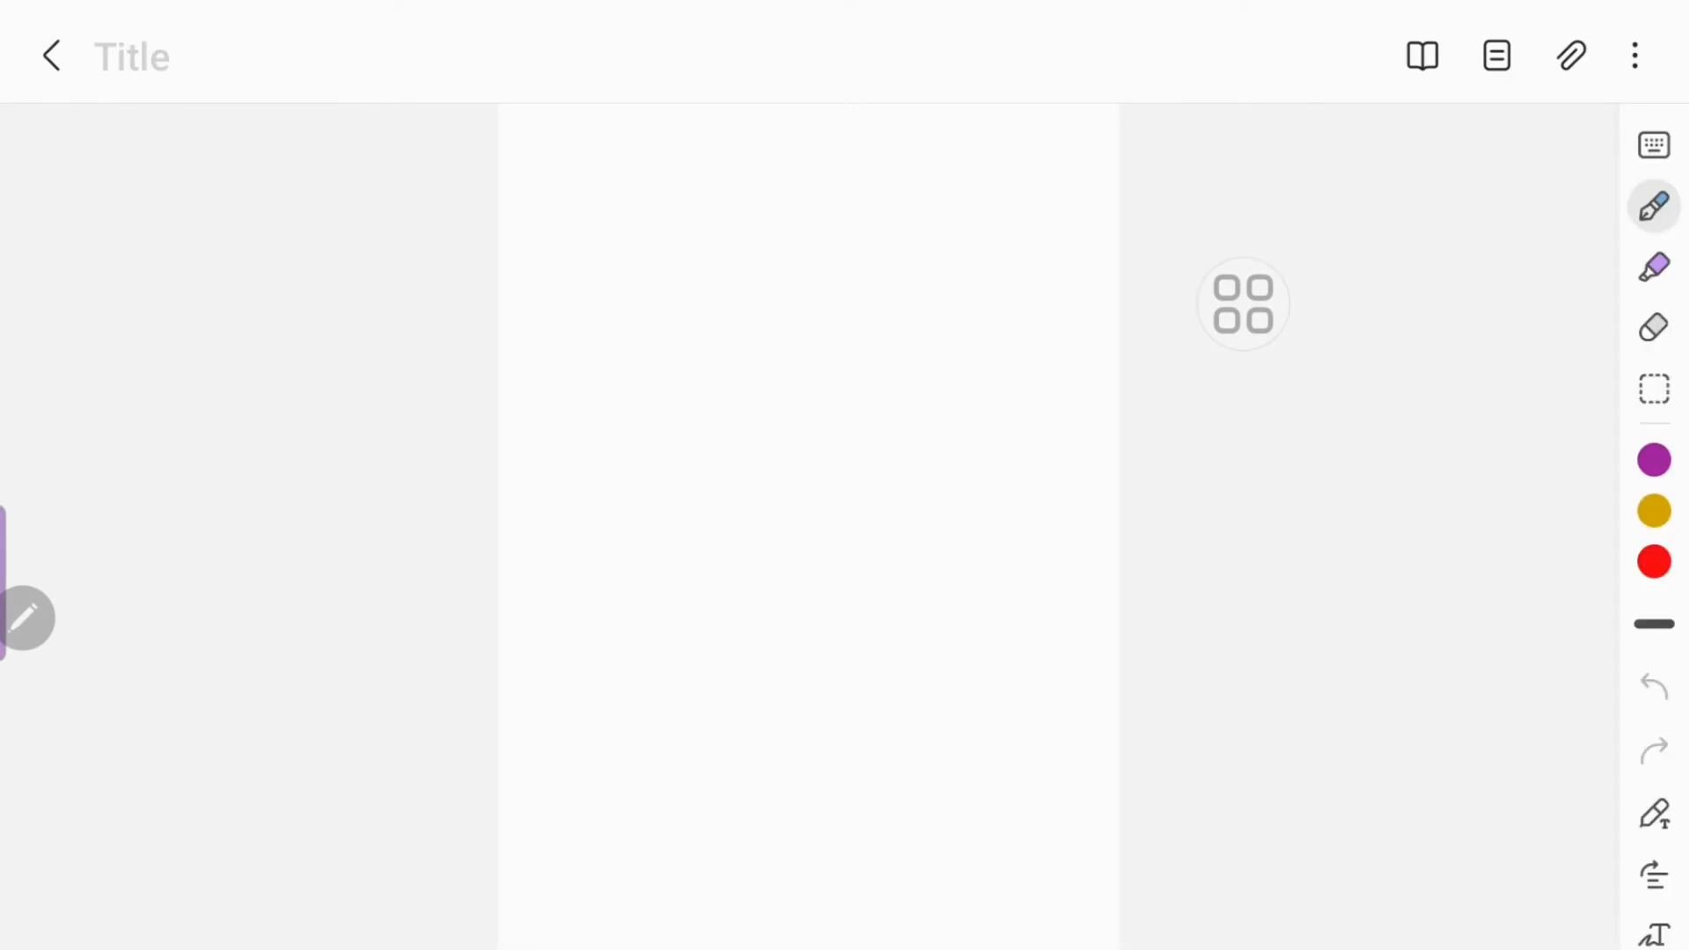
{"action": "left_click", "coordinate": [1242, 303]}
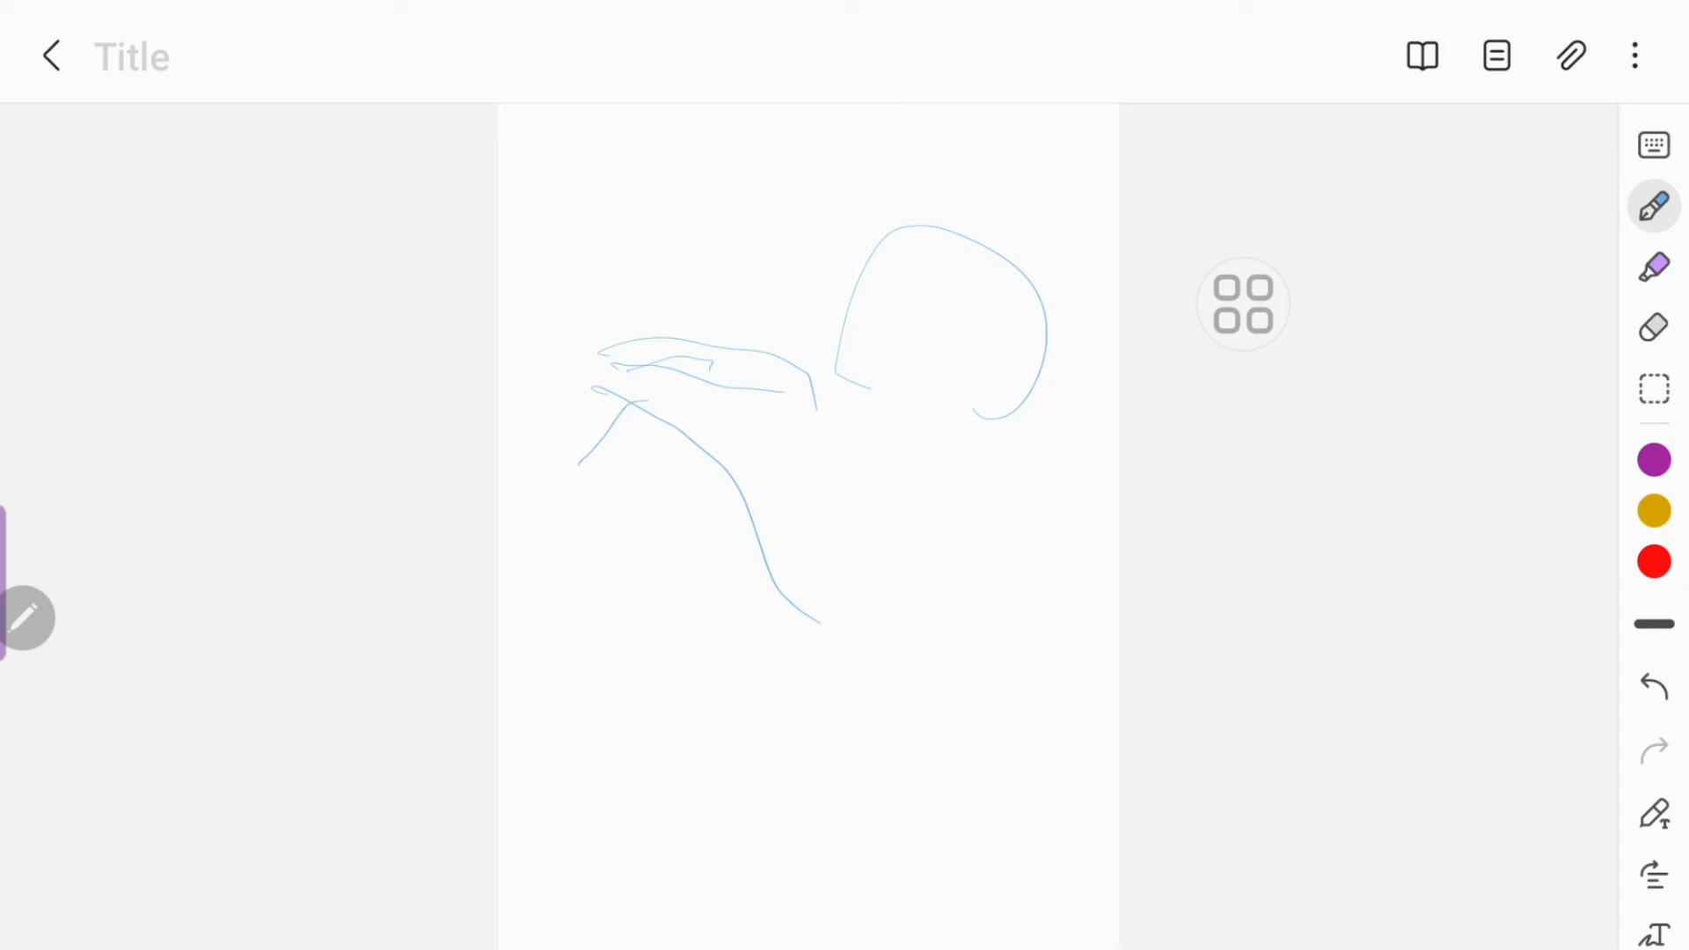
{"action": "left_click", "coordinate": [1242, 303]}
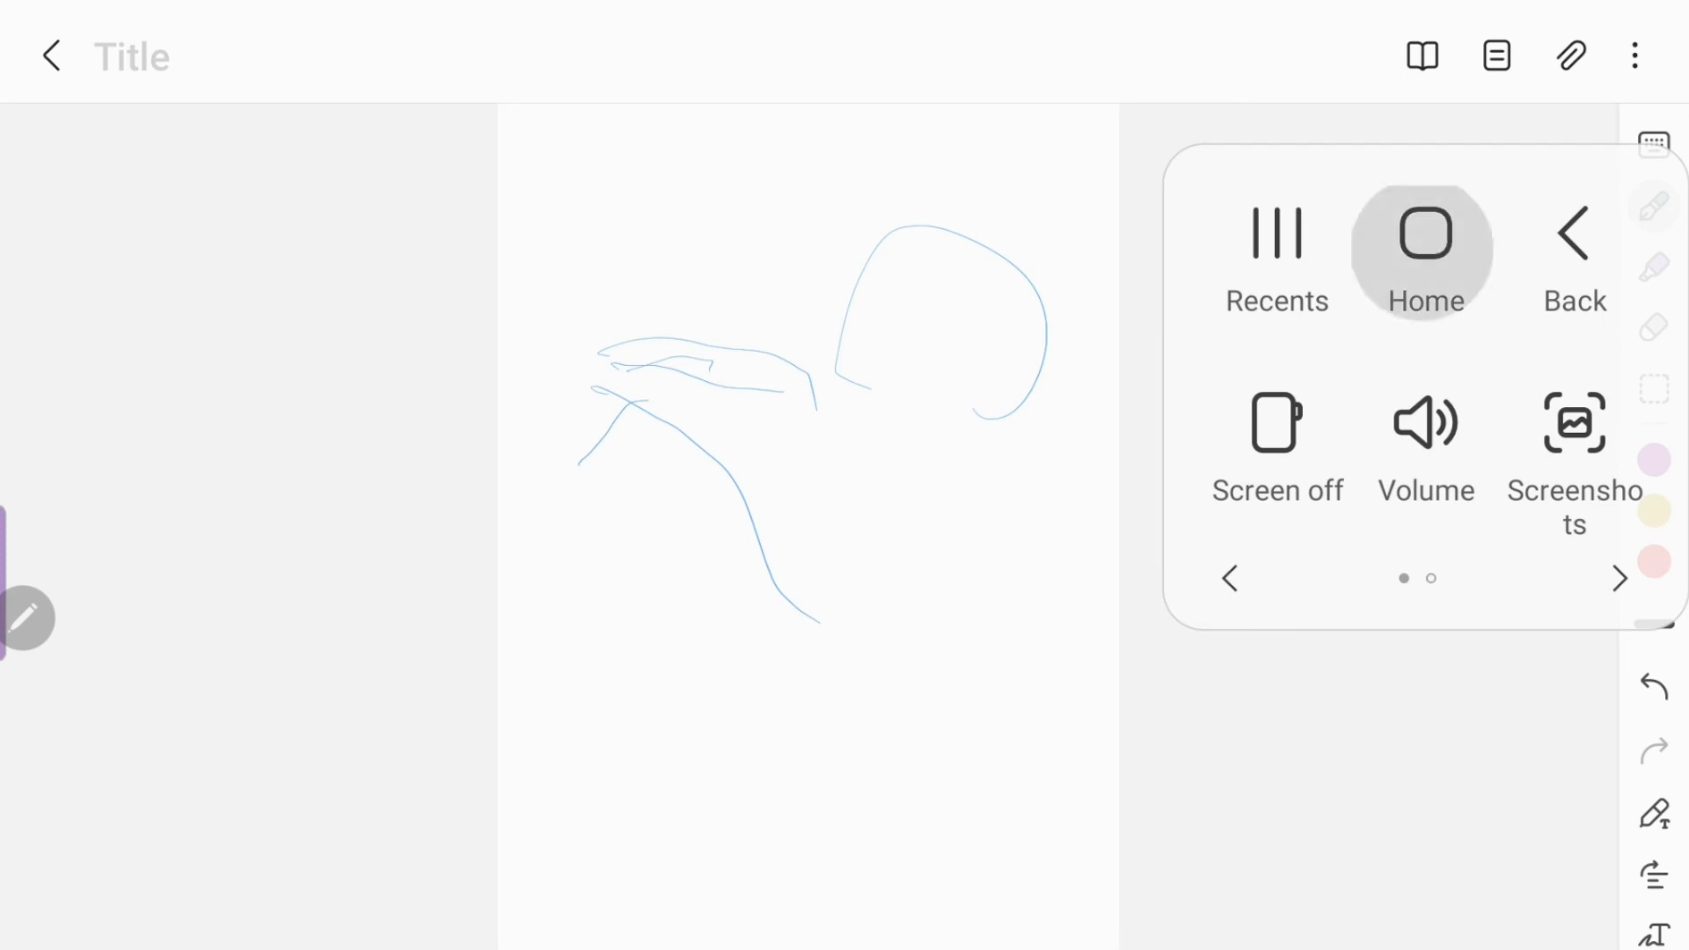
{"action": "left_click", "coordinate": [1424, 235]}
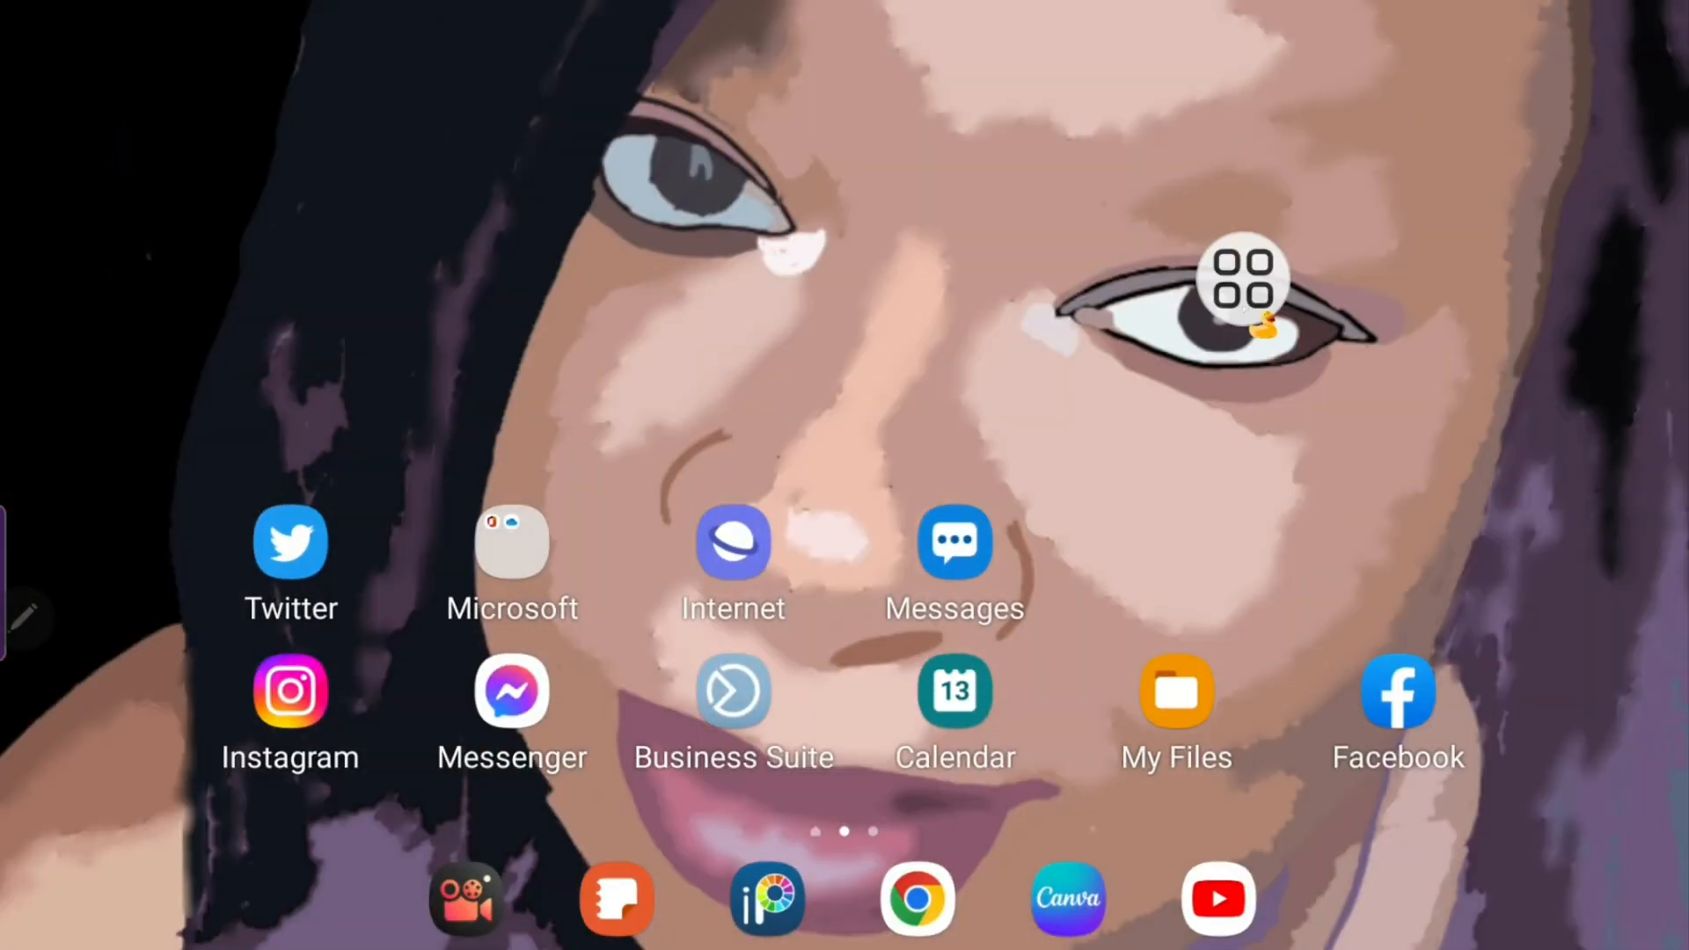
Show and dismiss the power options, then switch Assistant menu off in its settings.
{"action": "left_click", "coordinate": [1243, 285]}
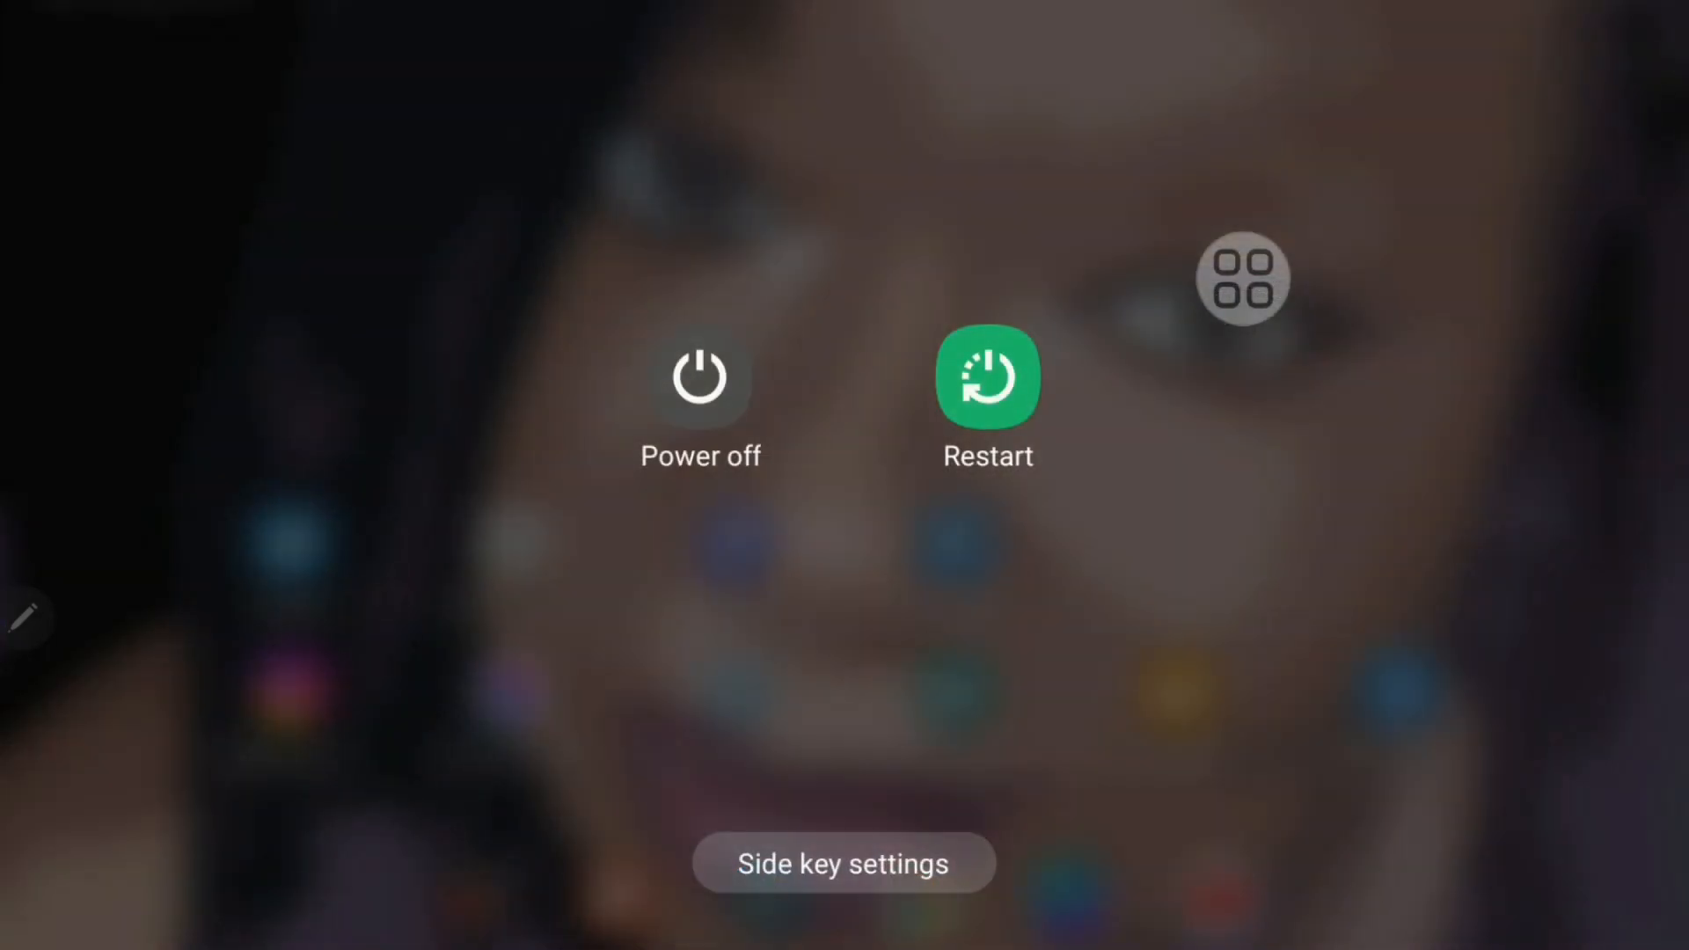
{"action": "left_click", "coordinate": [1242, 276]}
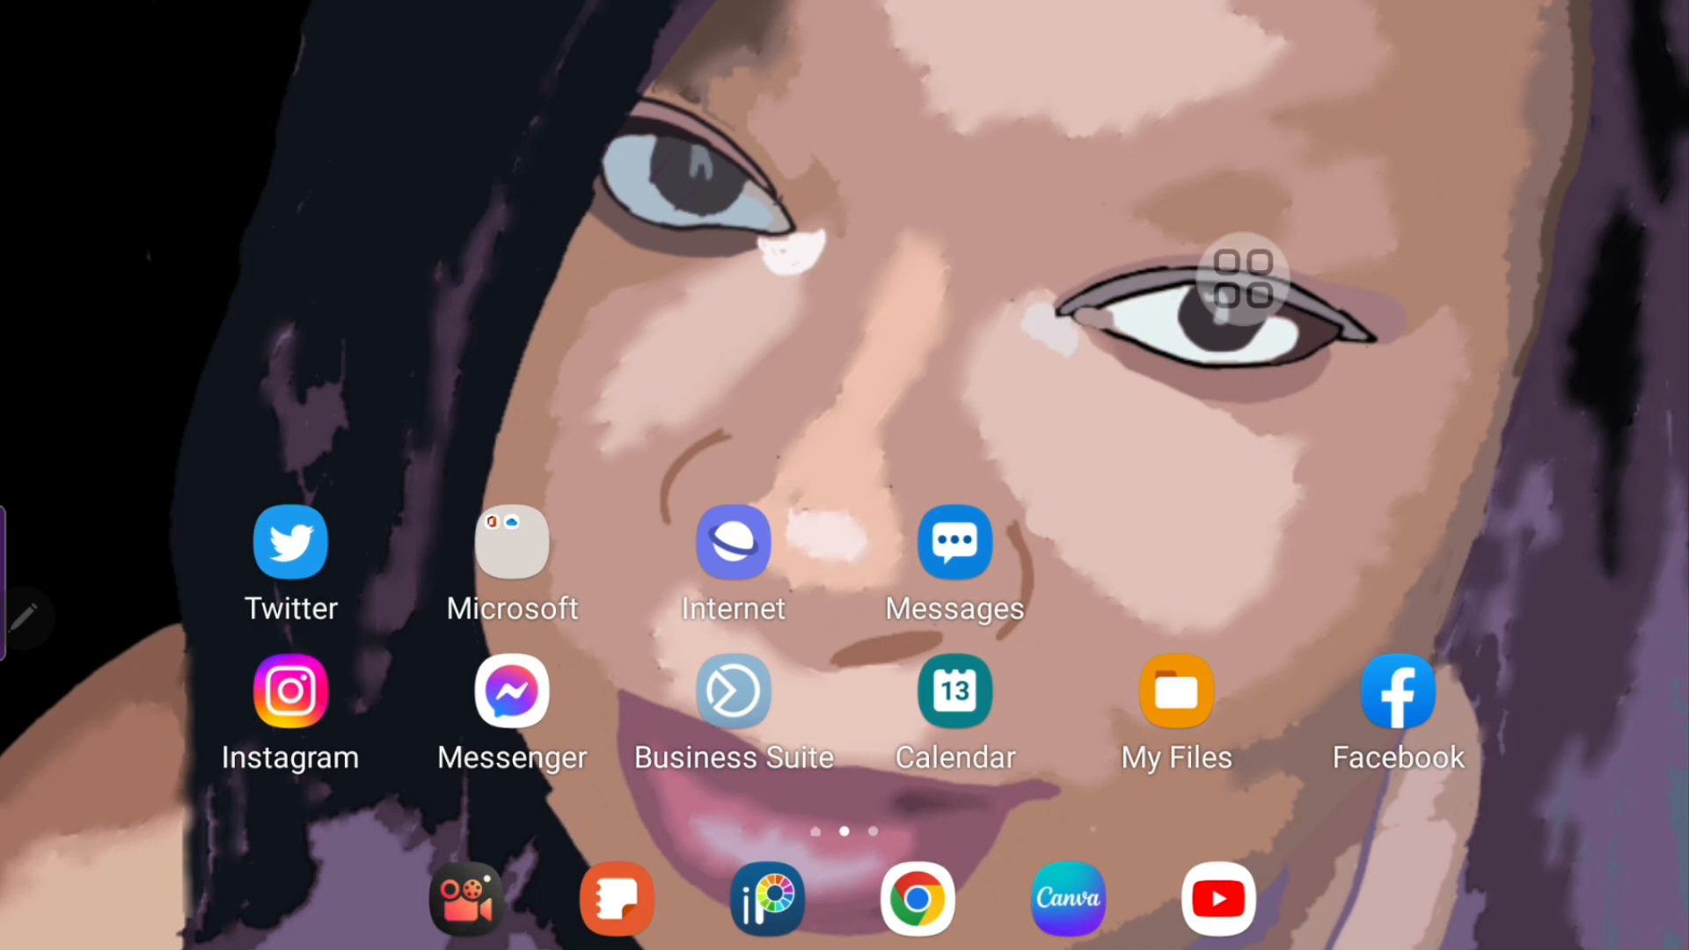
{"action": "left_click", "coordinate": [1242, 278]}
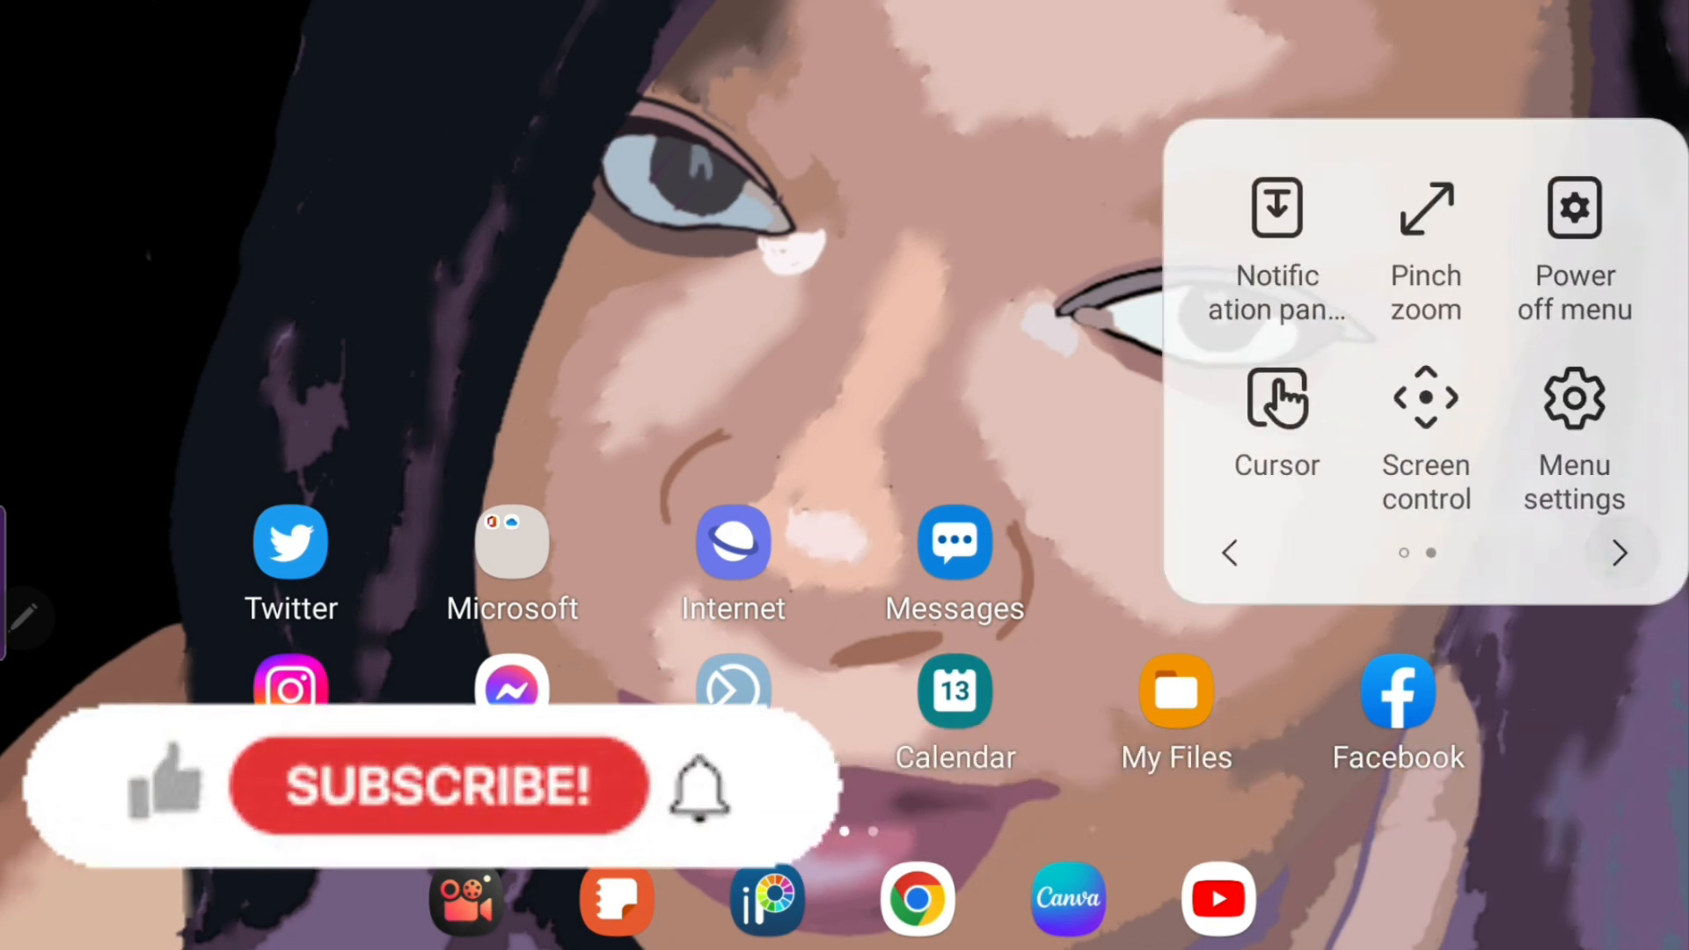
{"action": "left_click", "coordinate": [1573, 431]}
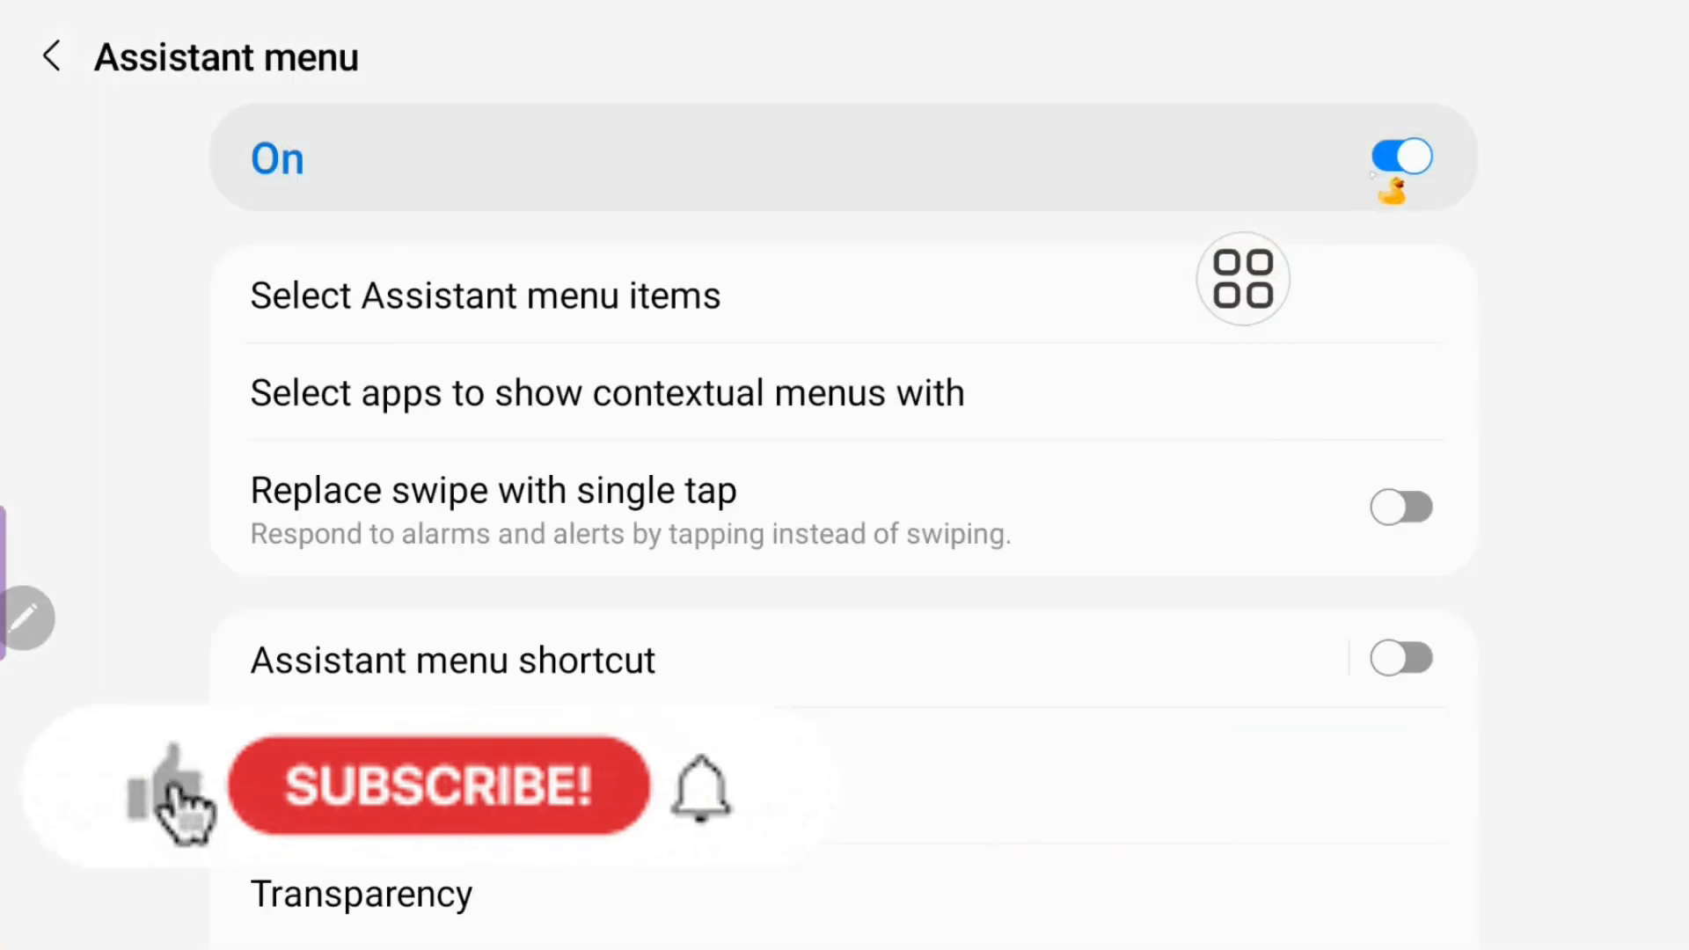
{"action": "left_click", "coordinate": [1400, 157]}
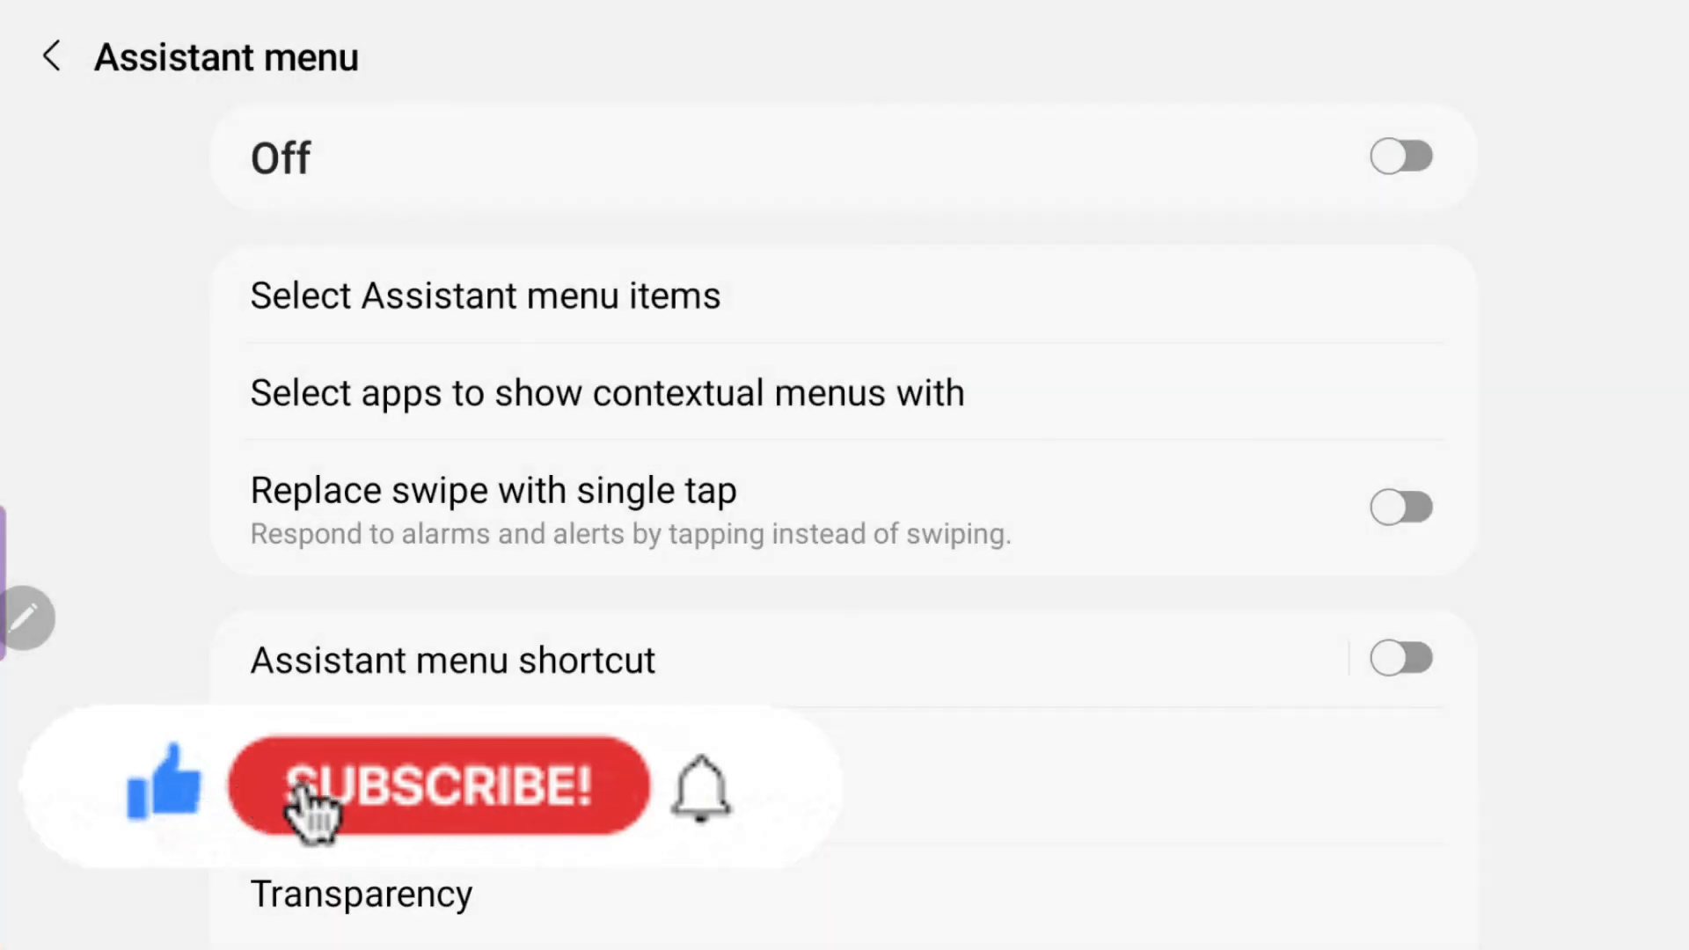
{"action": "left_click", "coordinate": [436, 783]}
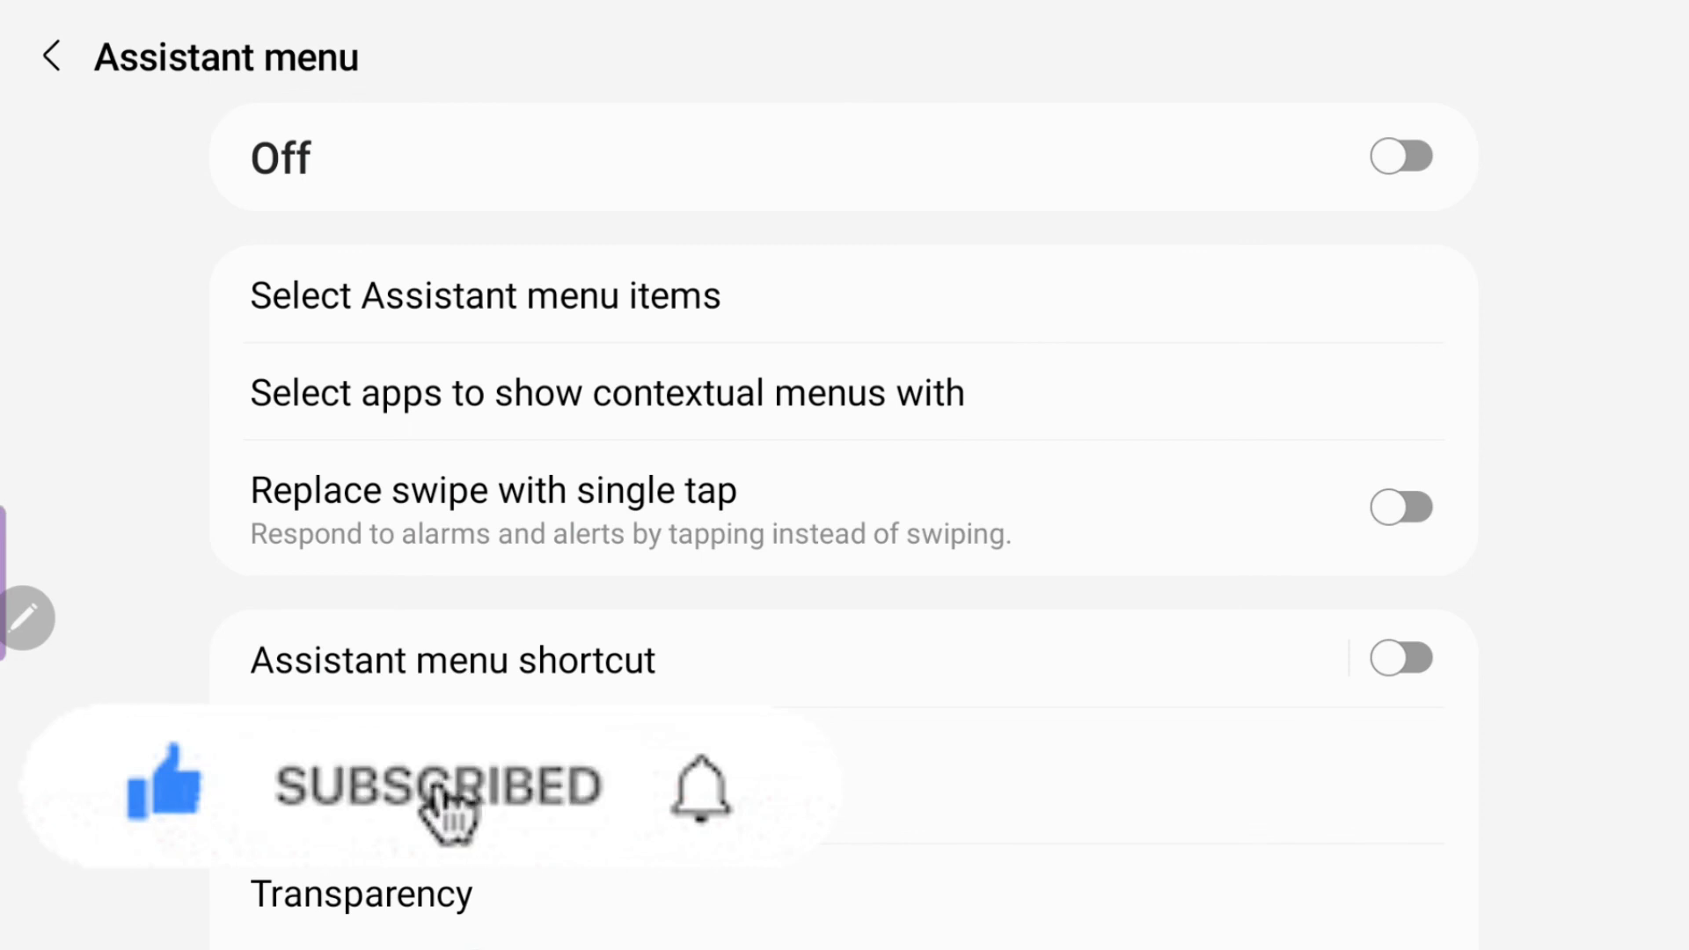